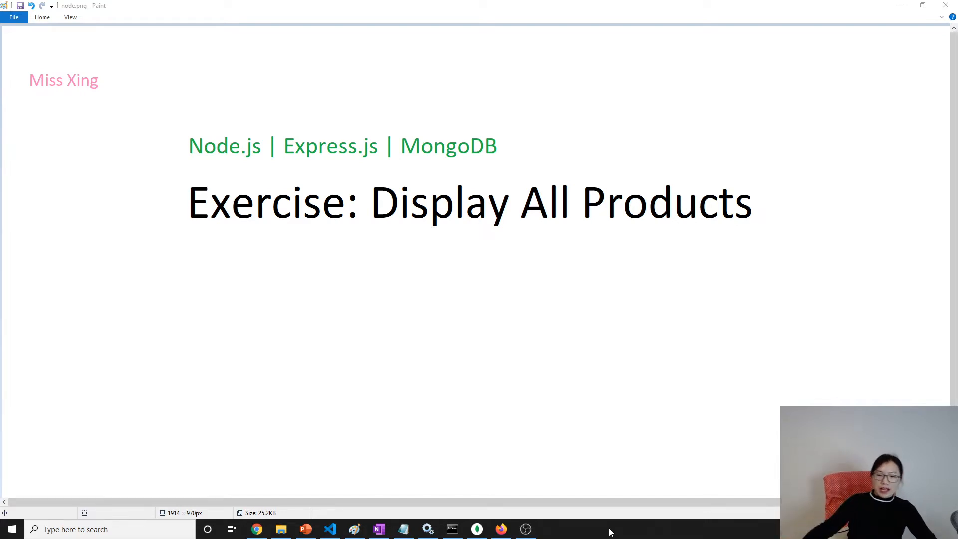
{"action": "mouse_move", "coordinate": [552, 503]}
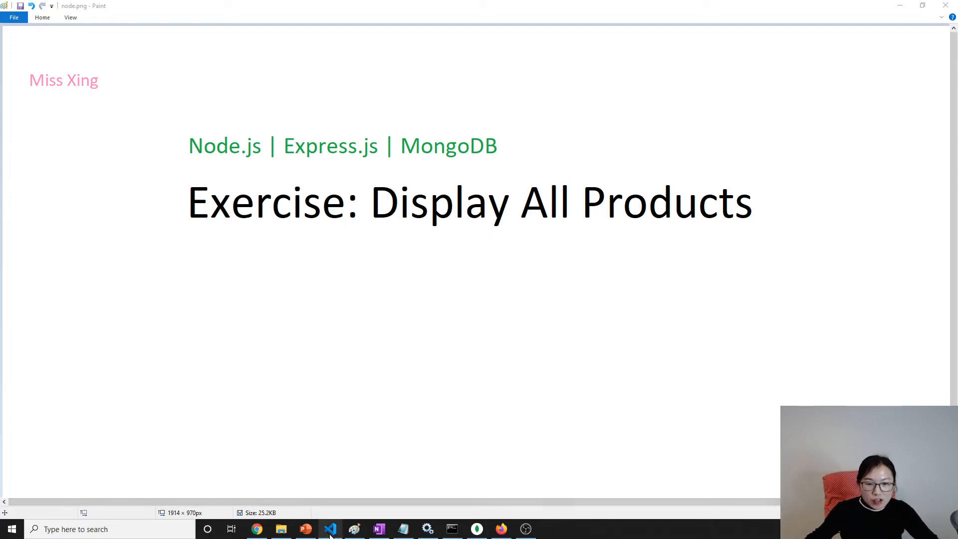
Switch from the Paint title slide to Visual Studio Code via the taskbar.
{"action": "left_click", "coordinate": [330, 529]}
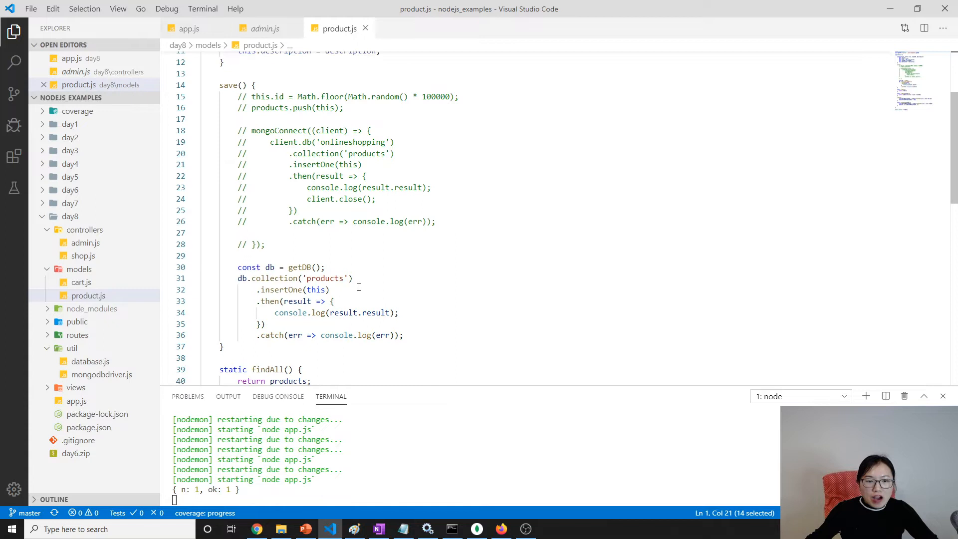
In findAll, add const db = getDB() and start db.collection('products'), checking the name used in save.
{"action": "scroll", "scroll_direction": "down", "scroll_amount": 3}
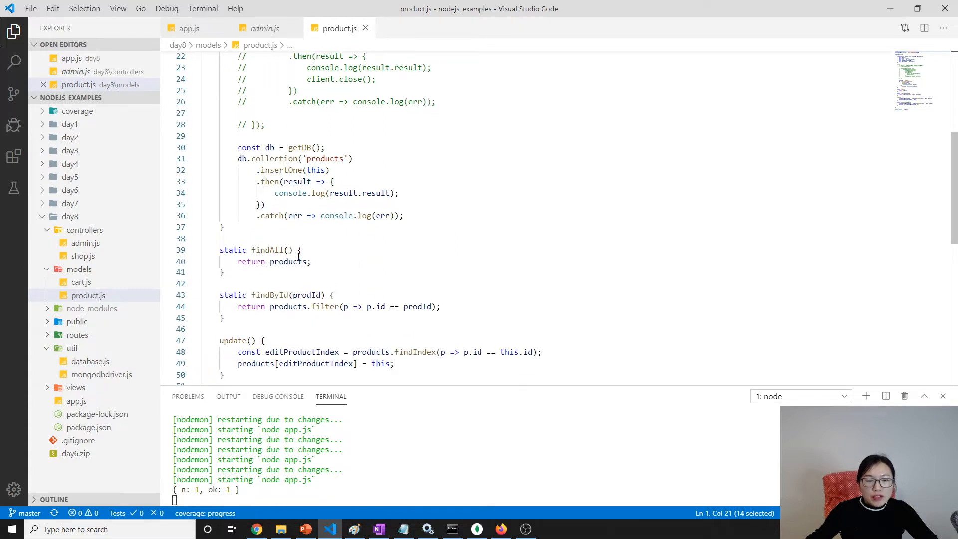
{"action": "double_click", "coordinate": [287, 261]}
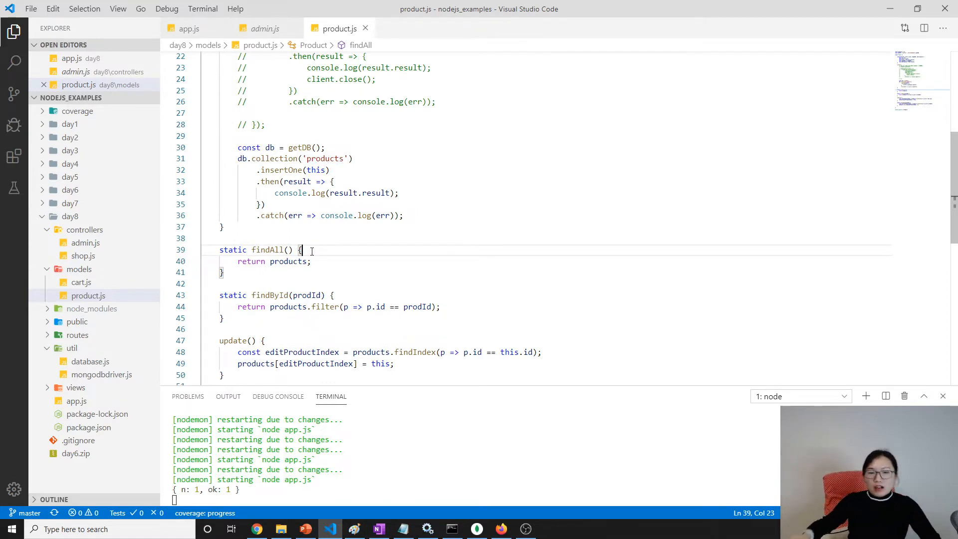
{"action": "key", "text": "Enter"}
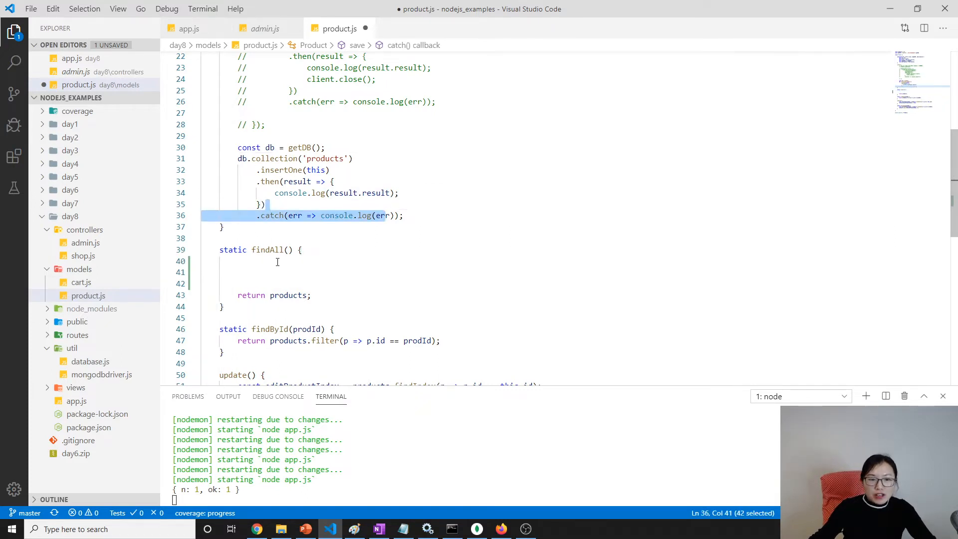
{"action": "type", "text": "const db = g"}
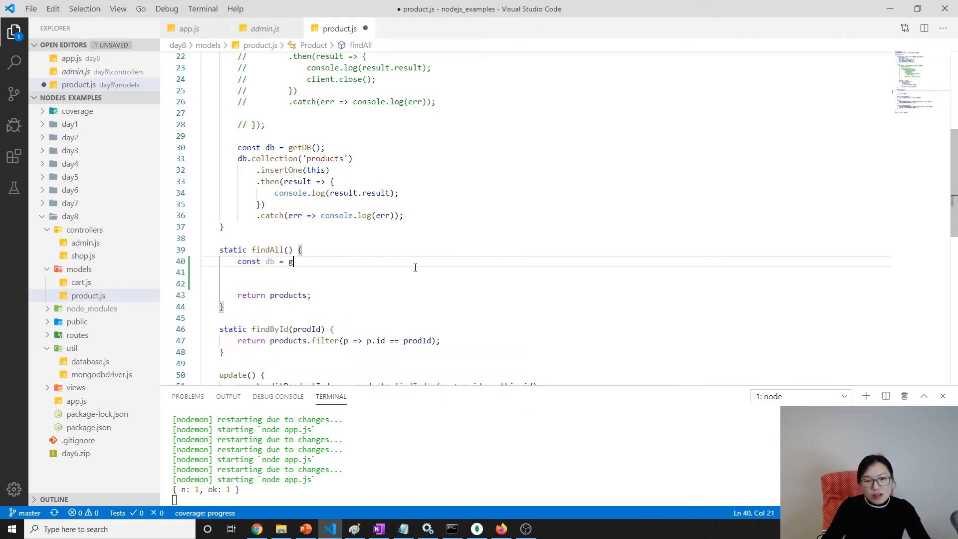
{"action": "type", "text": "etDB()"}
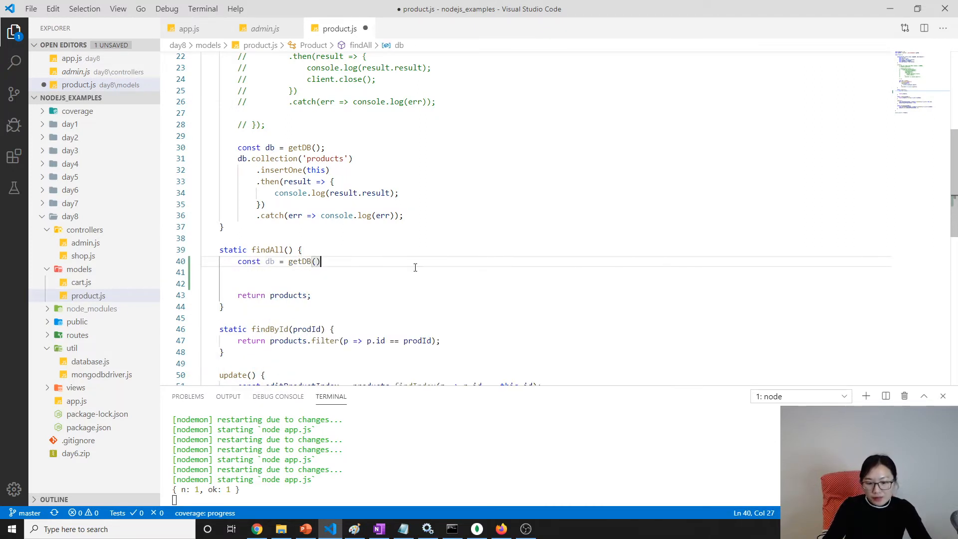
{"action": "type", "text": "db.collection('"}
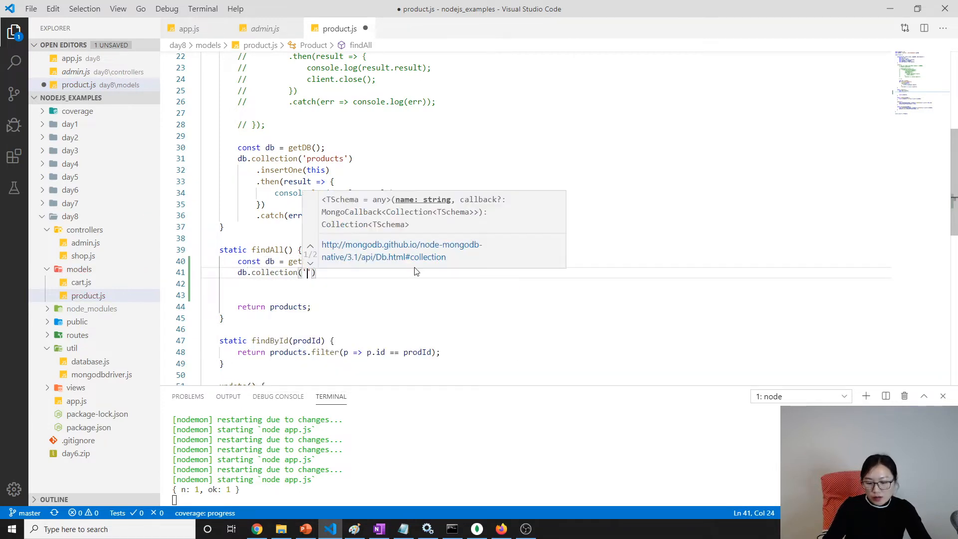
{"action": "type", "text": "product"}
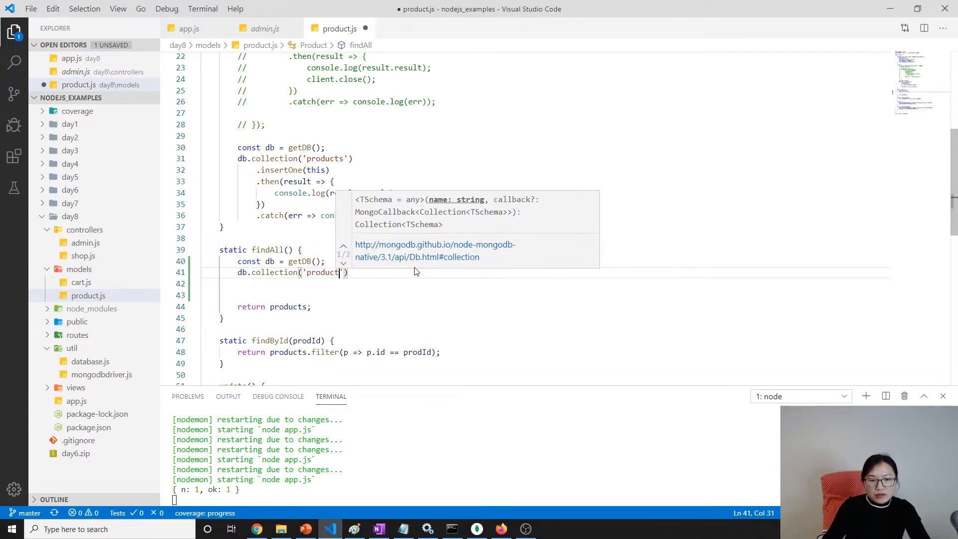
{"action": "type", "text": "s"}
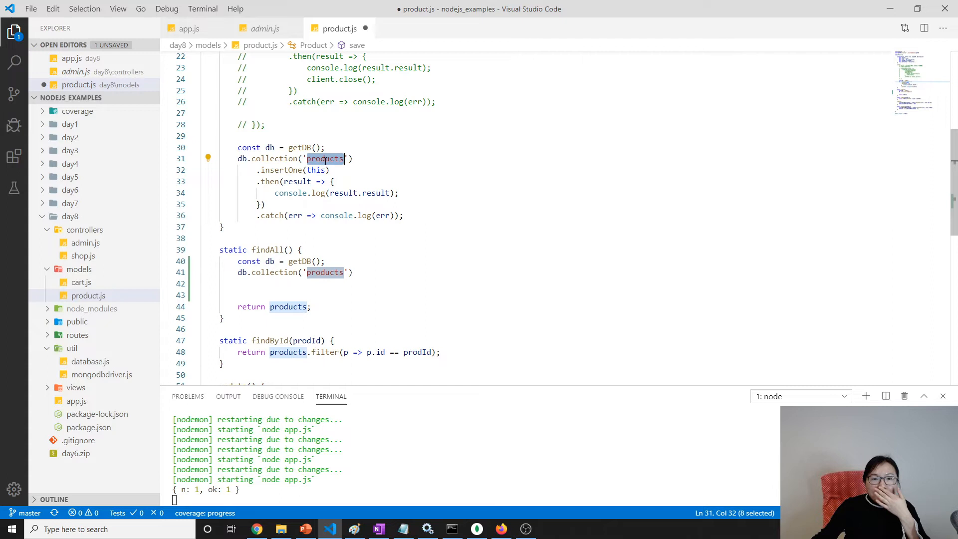
{"action": "left_click", "coordinate": [352, 272]}
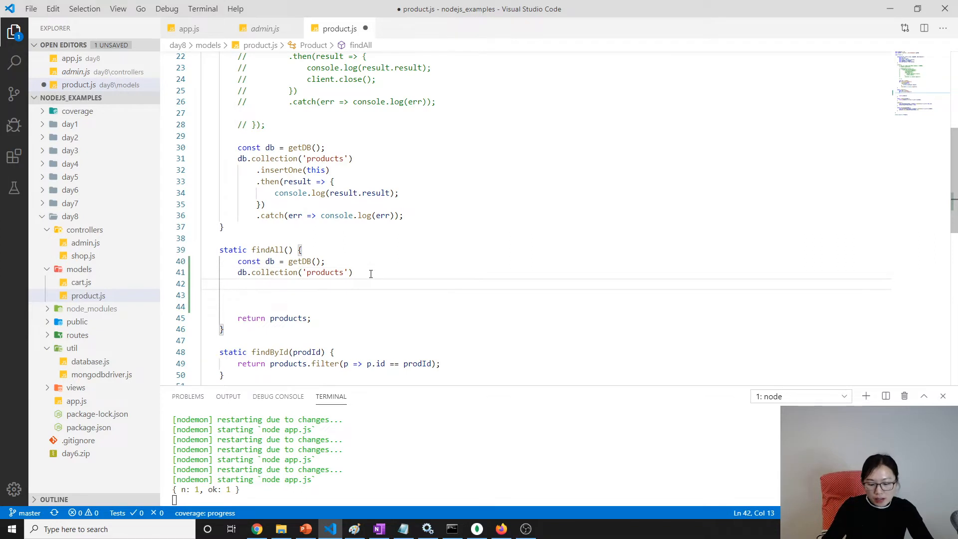
Chain .find().toArray() onto the products collection query.
{"action": "type", "text": ".find()"}
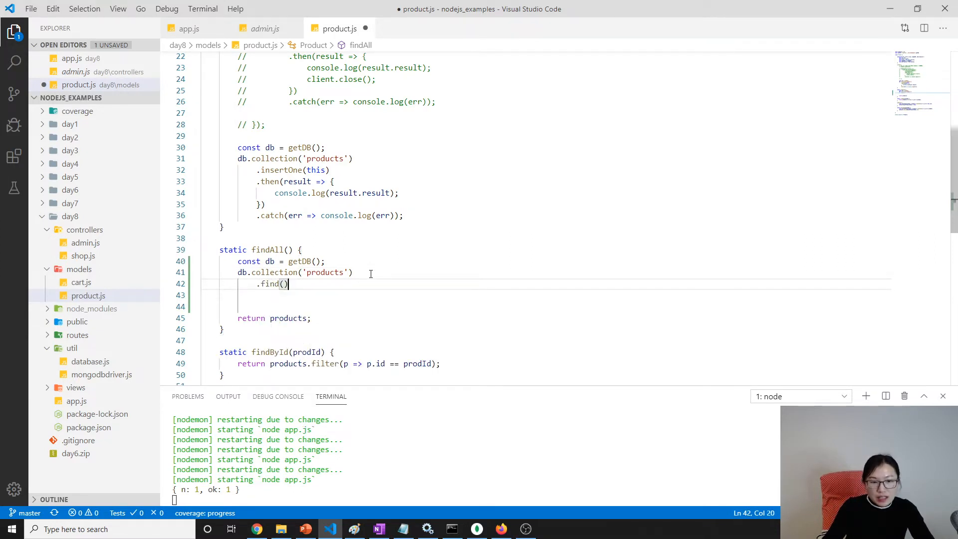
{"action": "type", "text": ".to"}
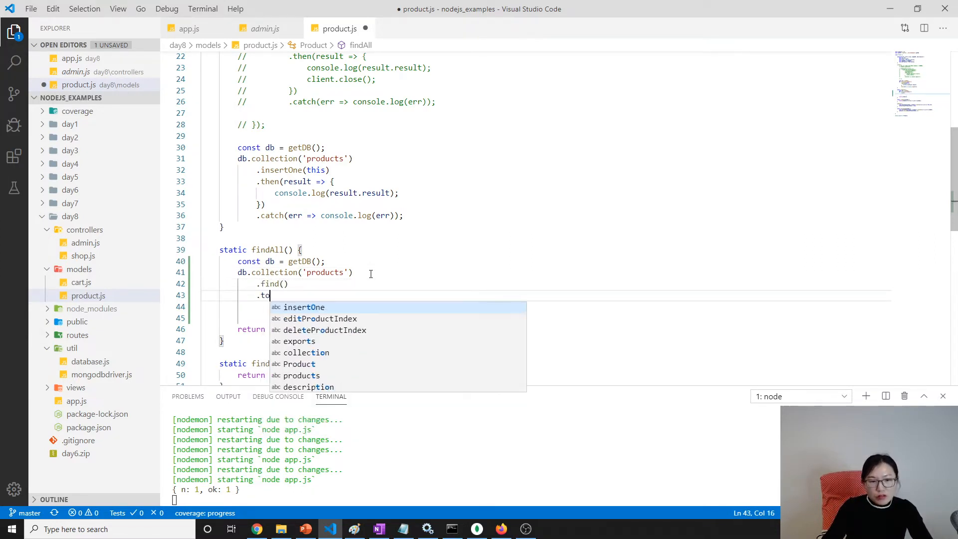
{"action": "type", "text": "Array"}
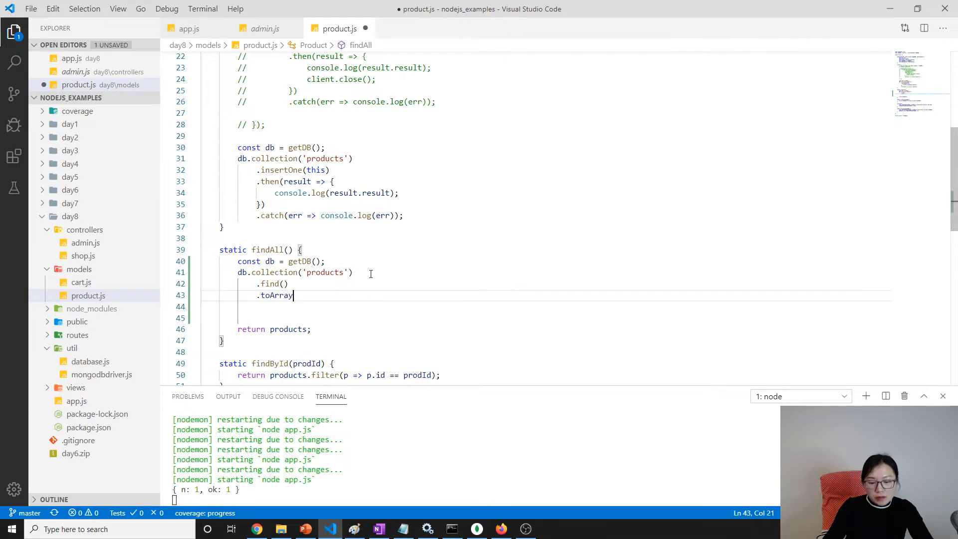
{"action": "type", "text": "()"}
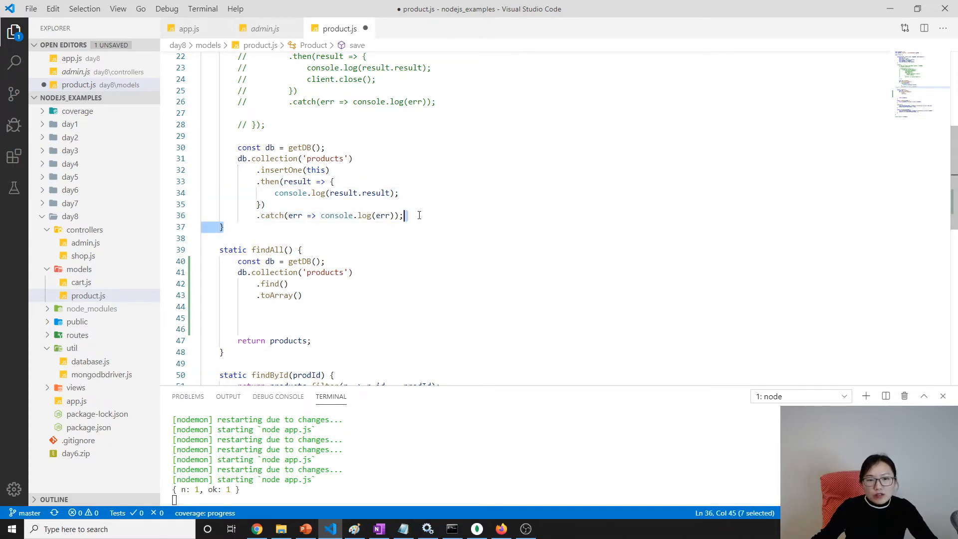
Reuse save's then/catch chain with a products parameter that returns products.
{"action": "left_click_drag", "start_coordinate": [406, 216], "coordinate": [251, 182]}
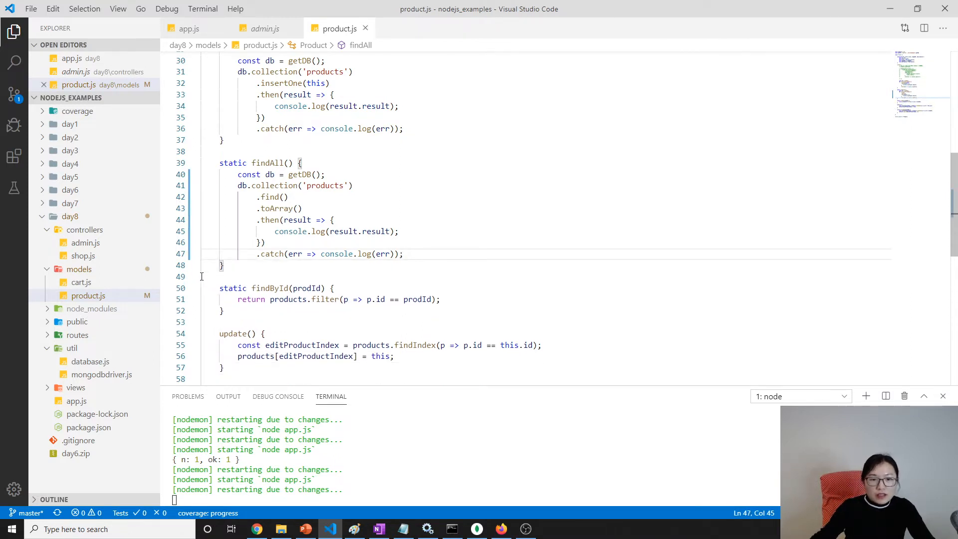
{"action": "double_click", "coordinate": [298, 219]}
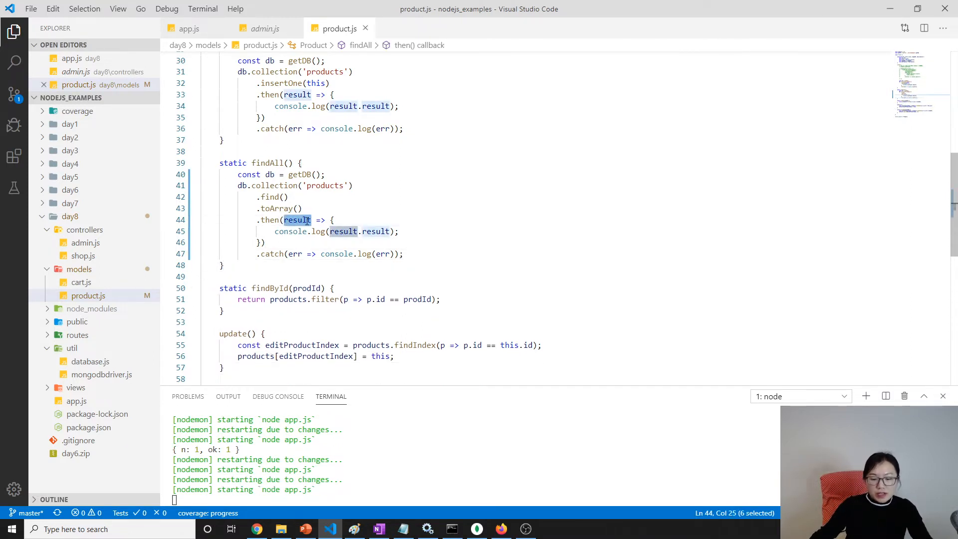
{"action": "type", "text": "products"}
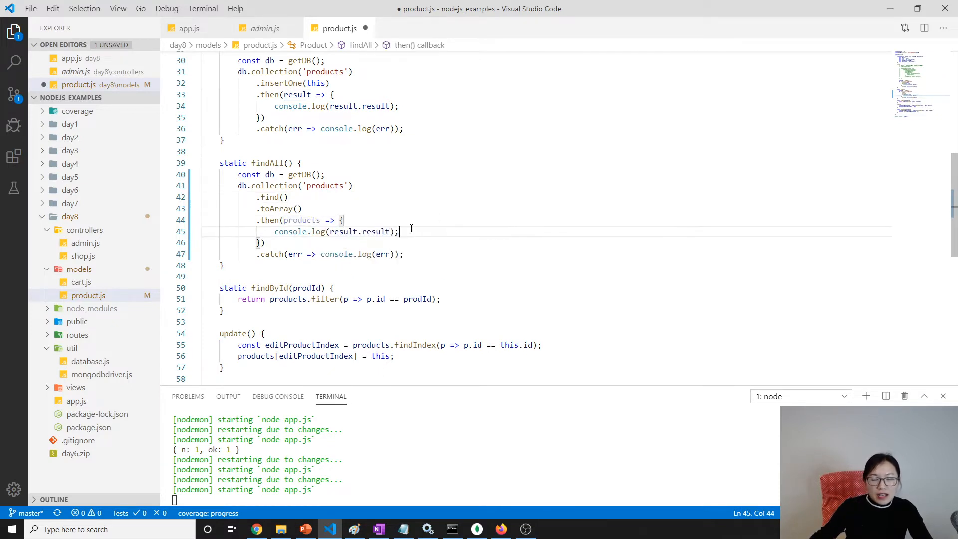
{"action": "type", "text": "return"}
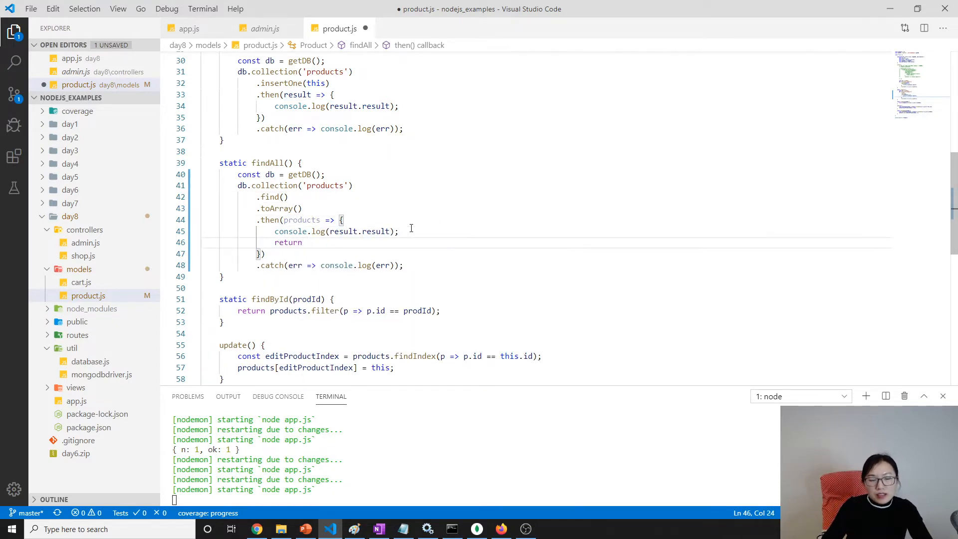
{"action": "type", "text": "products"}
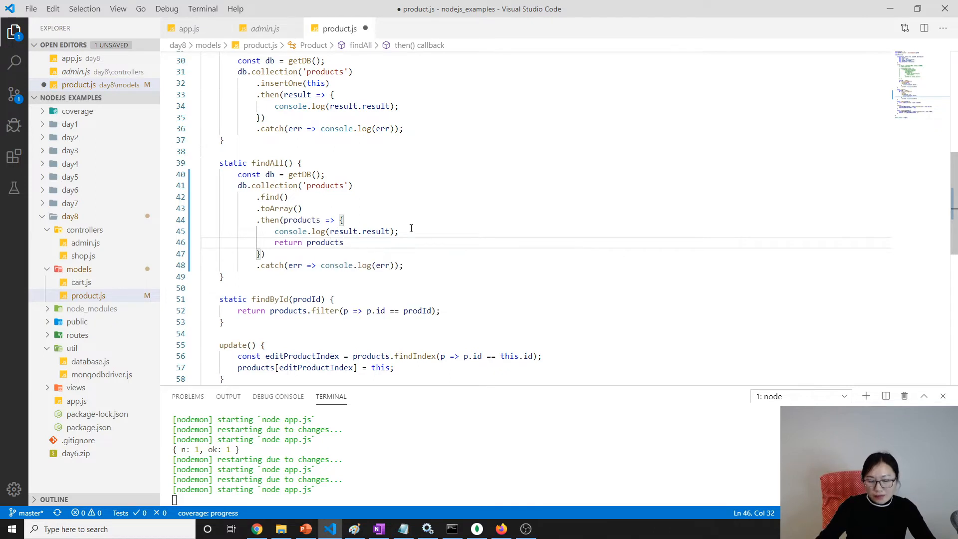
Log products in the then callback, then move on to shop.js.
{"action": "double_click", "coordinate": [343, 231]}
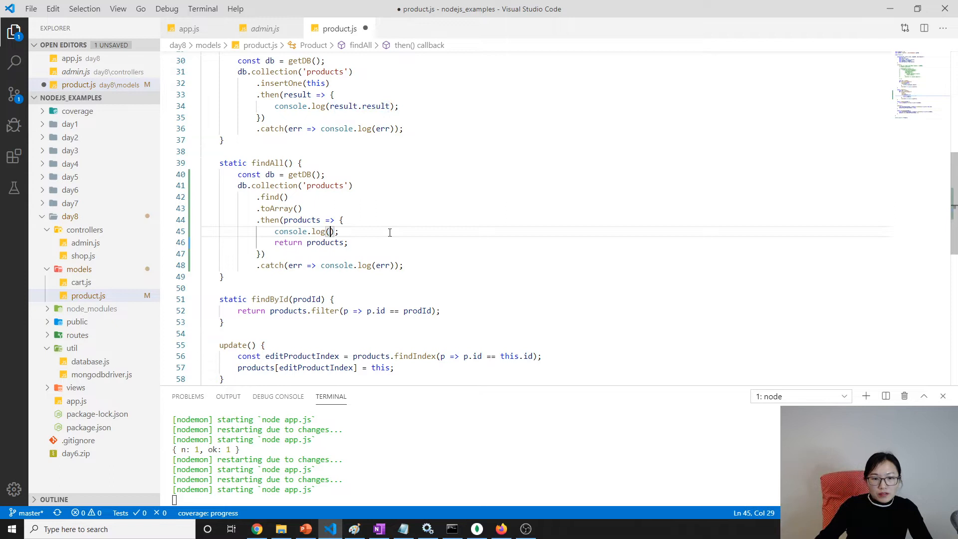
{"action": "type", "text": "products"}
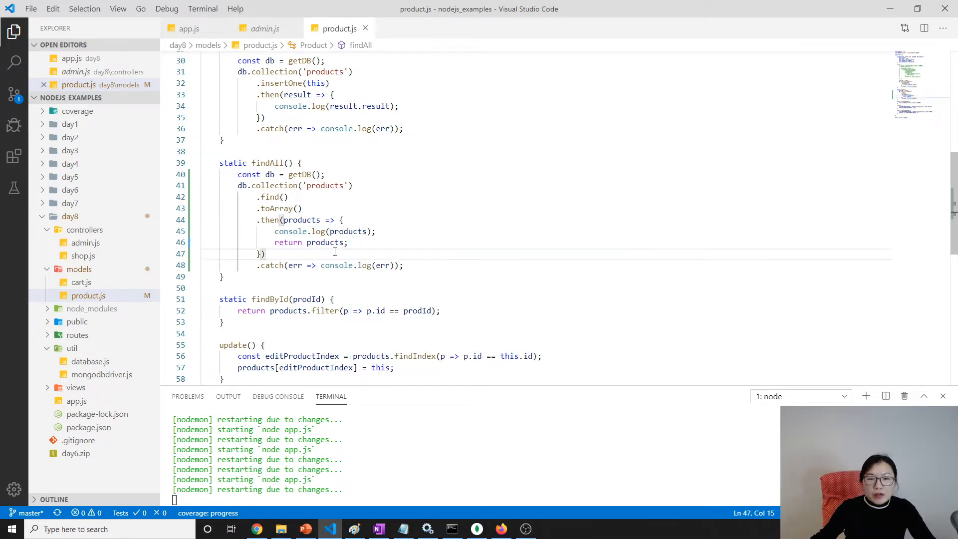
{"action": "double_click", "coordinate": [326, 242]}
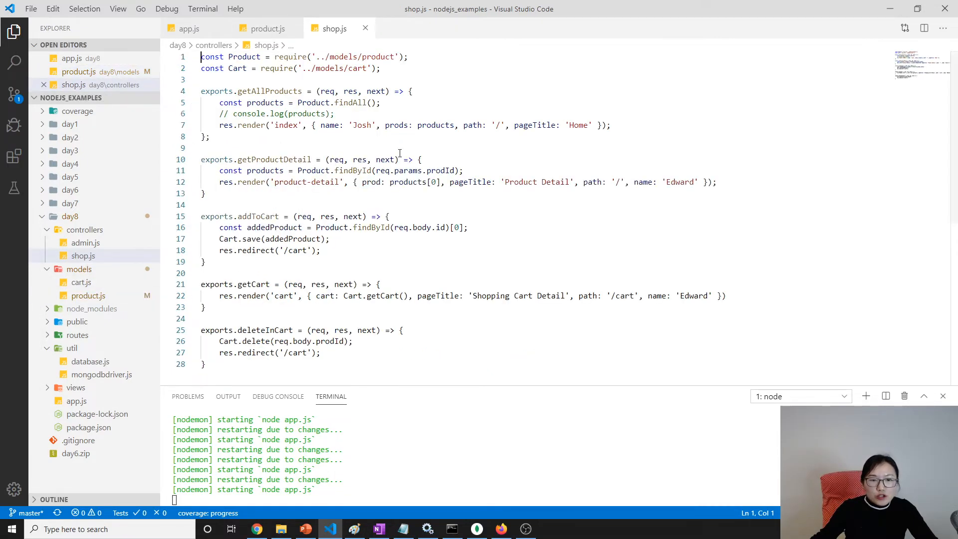
Compare getAllProducts in shop.js against the findAll definition in product.js.
{"action": "double_click", "coordinate": [270, 91]}
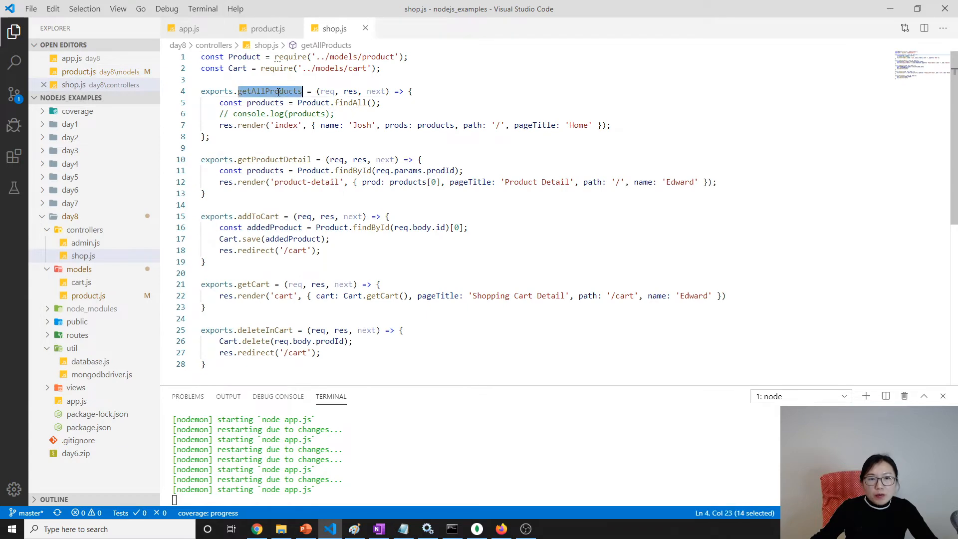
{"action": "left_click", "coordinate": [268, 29]}
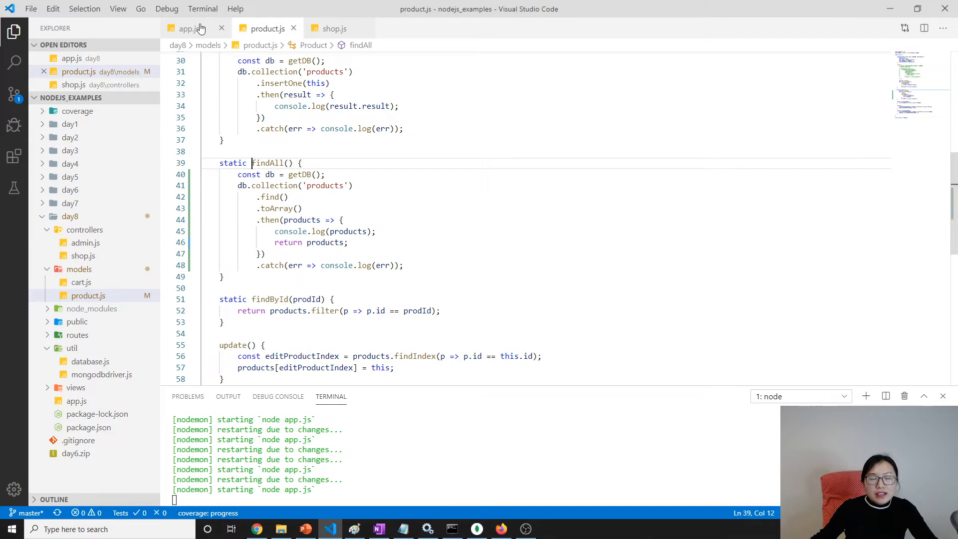
{"action": "left_click", "coordinate": [334, 29]}
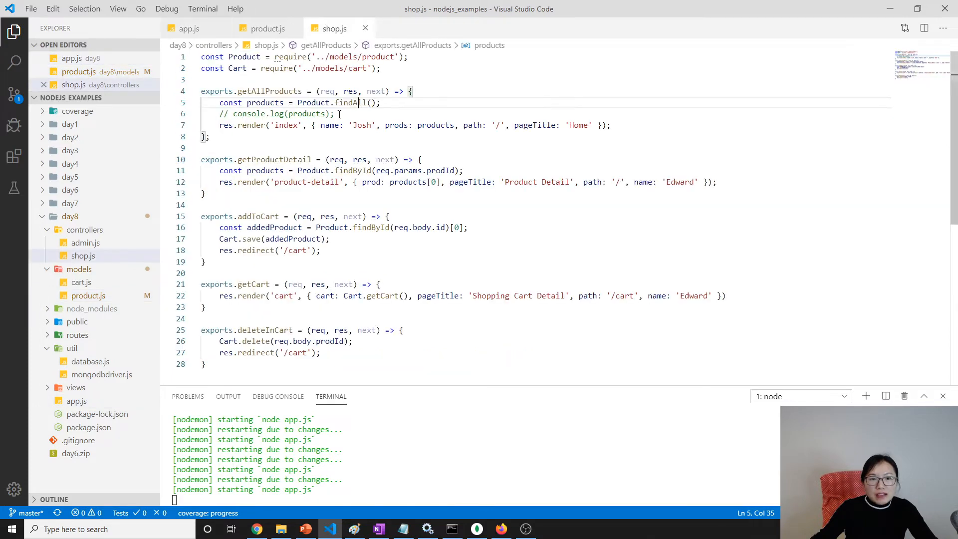
Uncomment console.log(products) in getAllProducts and label it 'shop.js'.
{"action": "double_click", "coordinate": [351, 102]}
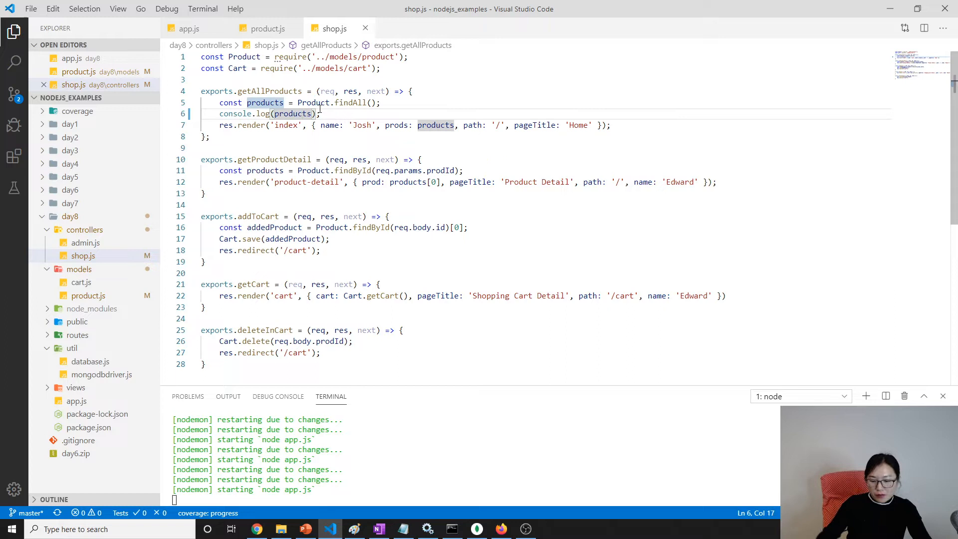
{"action": "type", "text": "'shop.js',"}
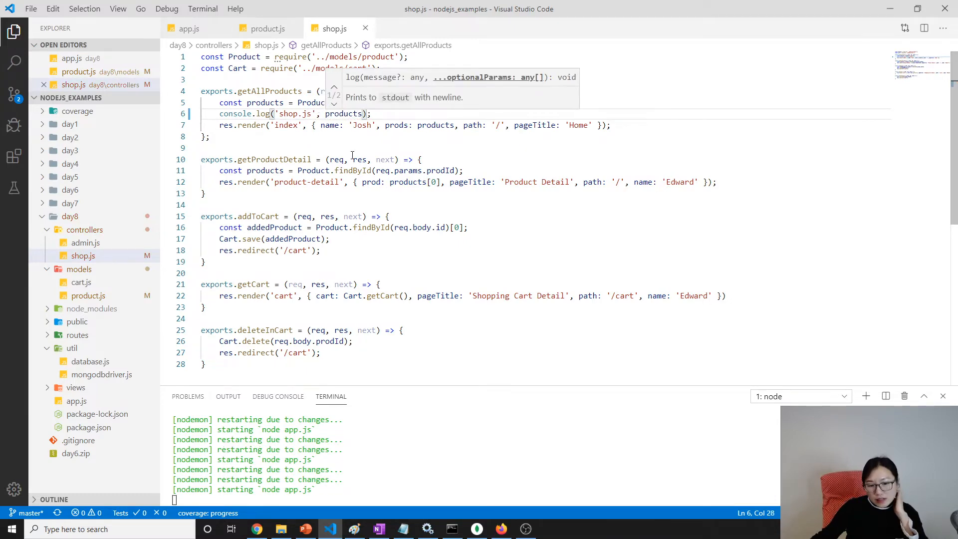
{"action": "left_click", "coordinate": [256, 529]}
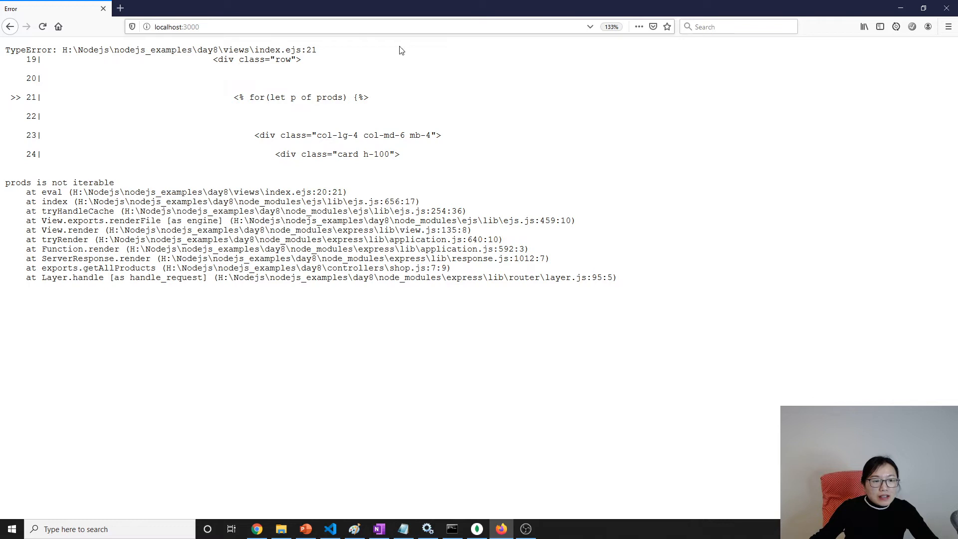
Read the 'prods is not iterable' TypeError on localhost:3000 in Firefox.
{"action": "double_click", "coordinate": [58, 181]}
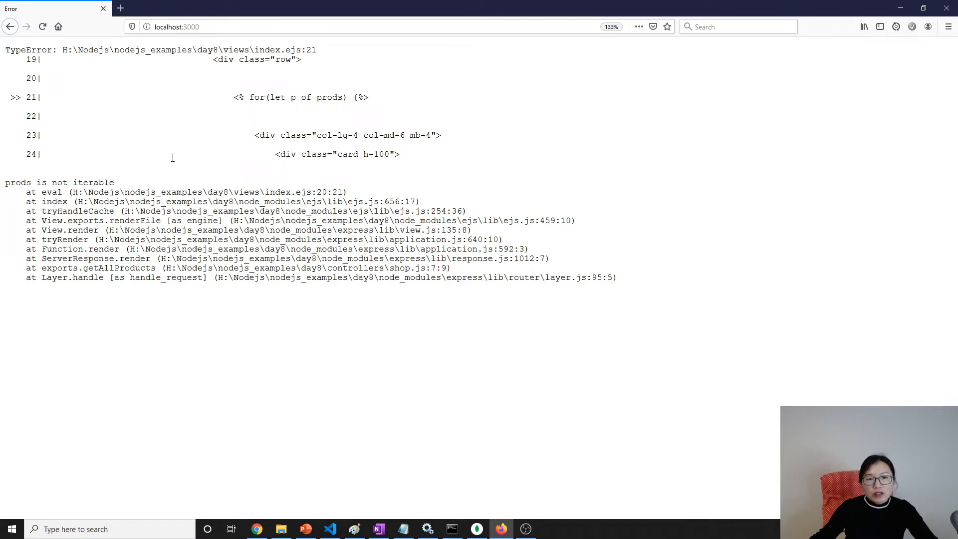
{"action": "double_click", "coordinate": [95, 181]}
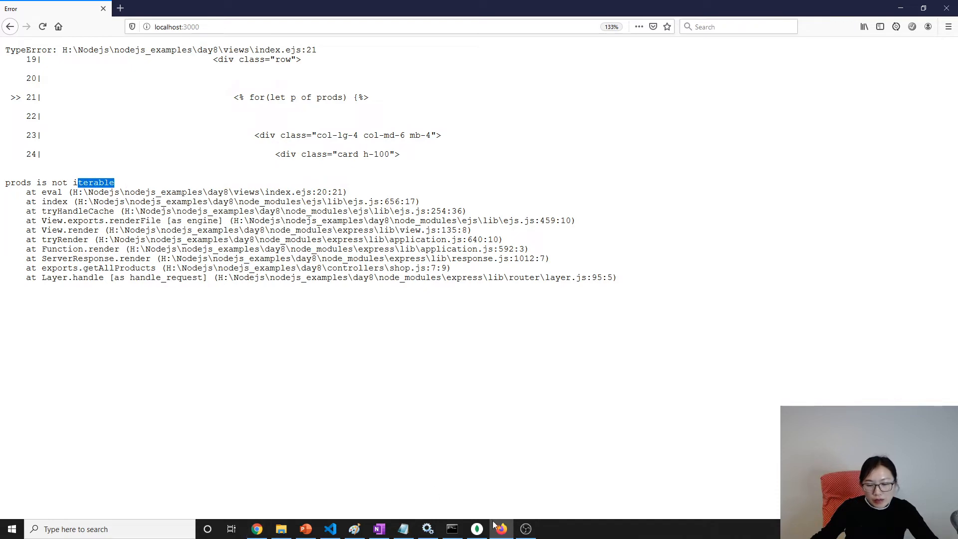
{"action": "mouse_move", "coordinate": [330, 529]}
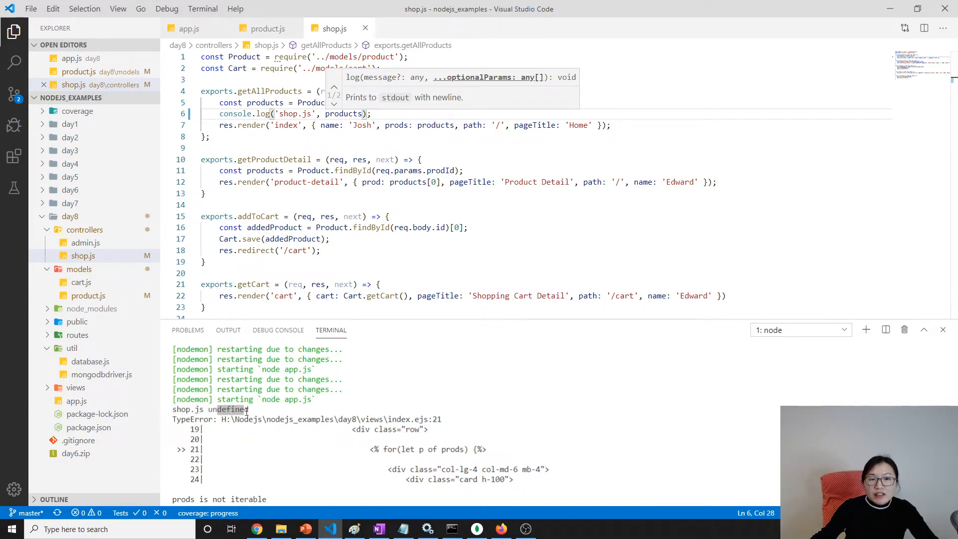
Highlight the 'shop.js undefined' log in the terminal showing products is undefined.
{"action": "double_click", "coordinate": [265, 102]}
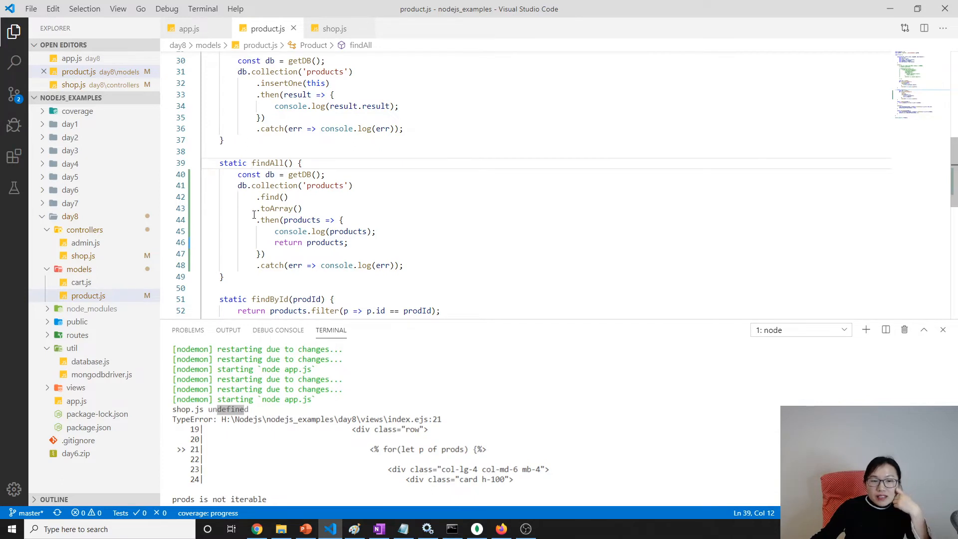
Add a temporary 'return undefined;' after findAll's catch and select it.
{"action": "double_click", "coordinate": [285, 209]}
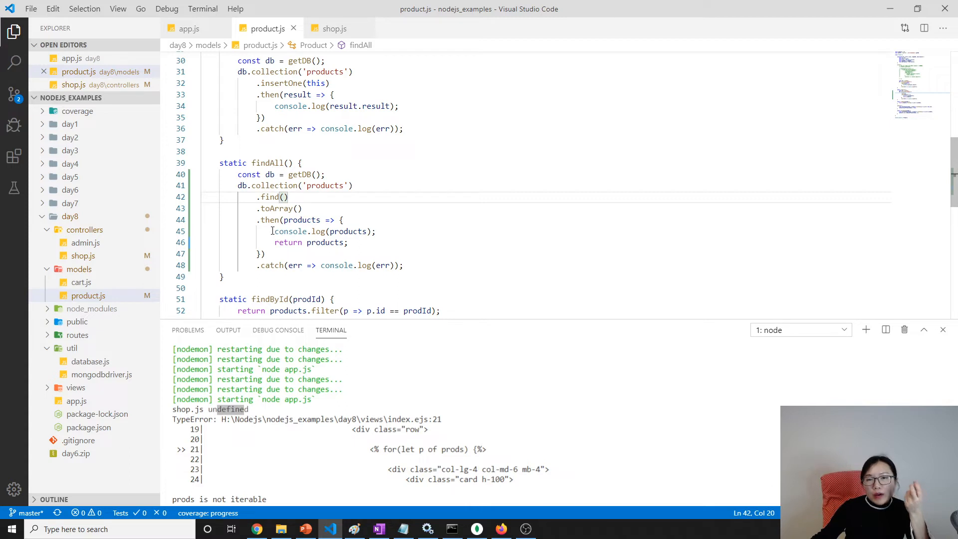
{"action": "mouse_move", "coordinate": [273, 231]}
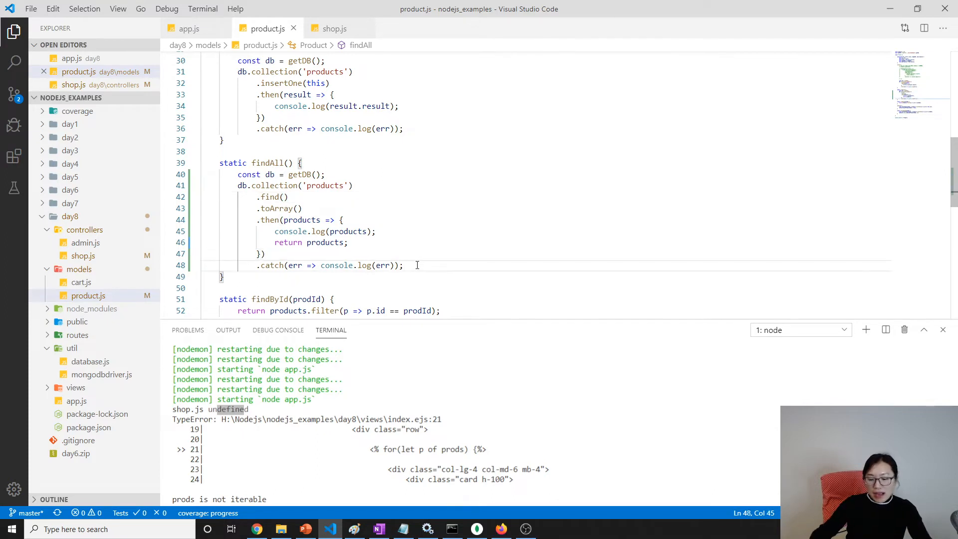
{"action": "type", "text": "return undefined;"}
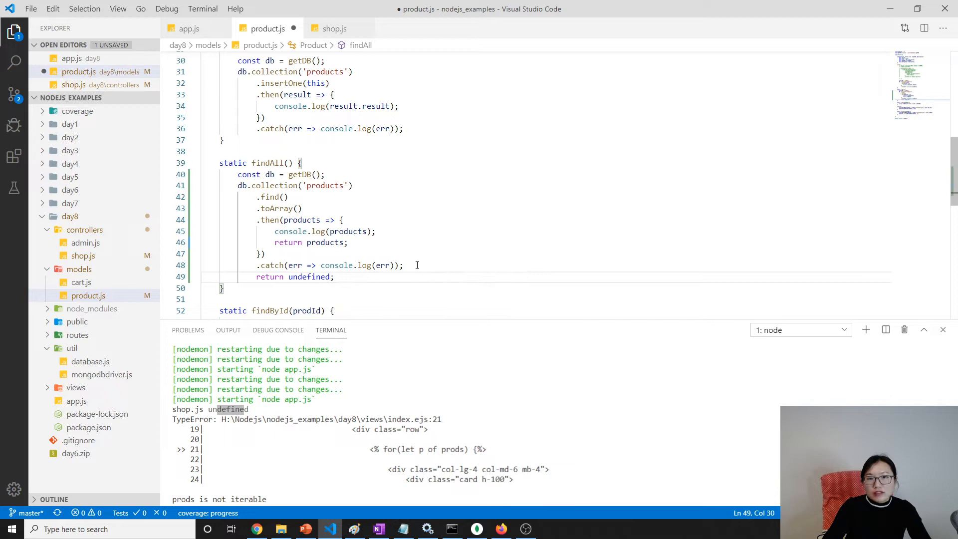
{"action": "left_click_drag", "start_coordinate": [256, 277], "coordinate": [328, 277]}
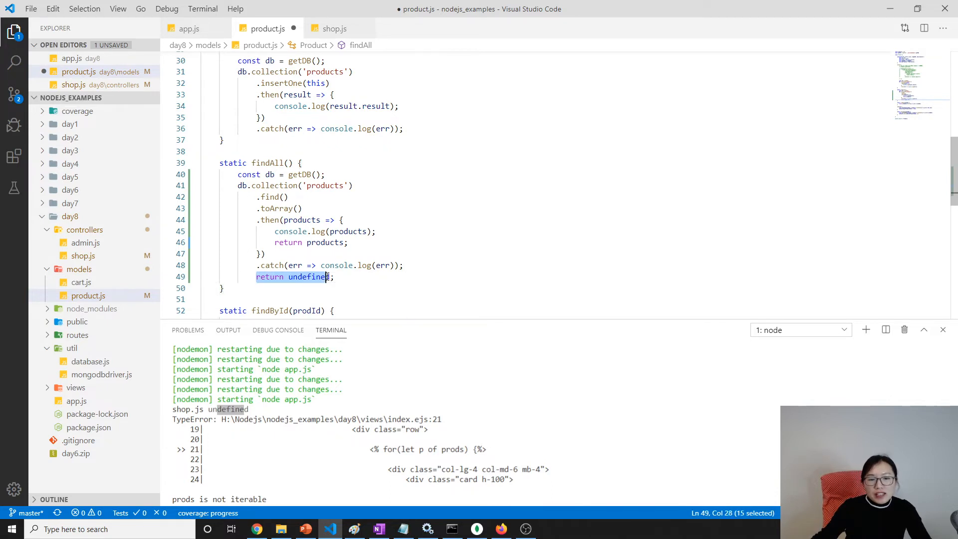
{"action": "left_click", "coordinate": [336, 277]}
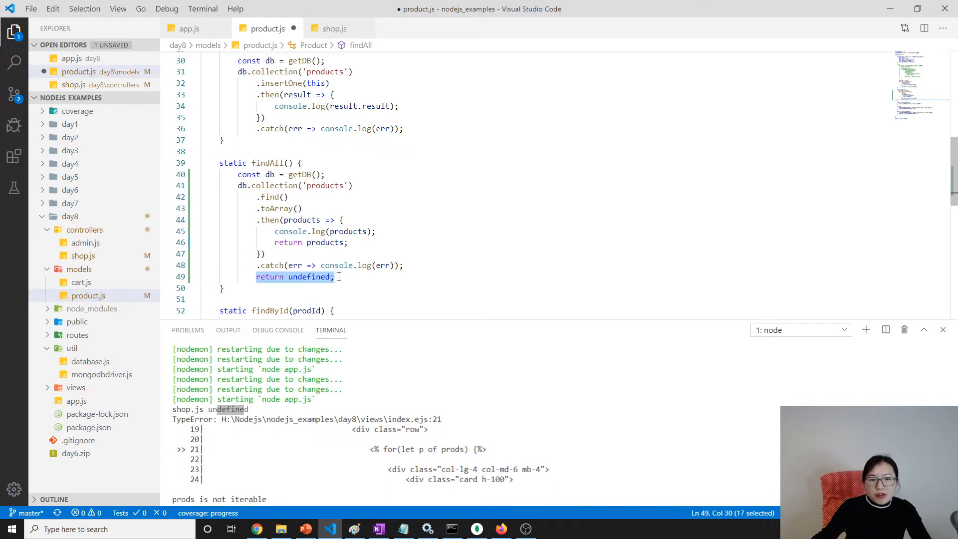
Remove the temporary return line and save product.js unchanged.
{"action": "left_click", "coordinate": [270, 220]}
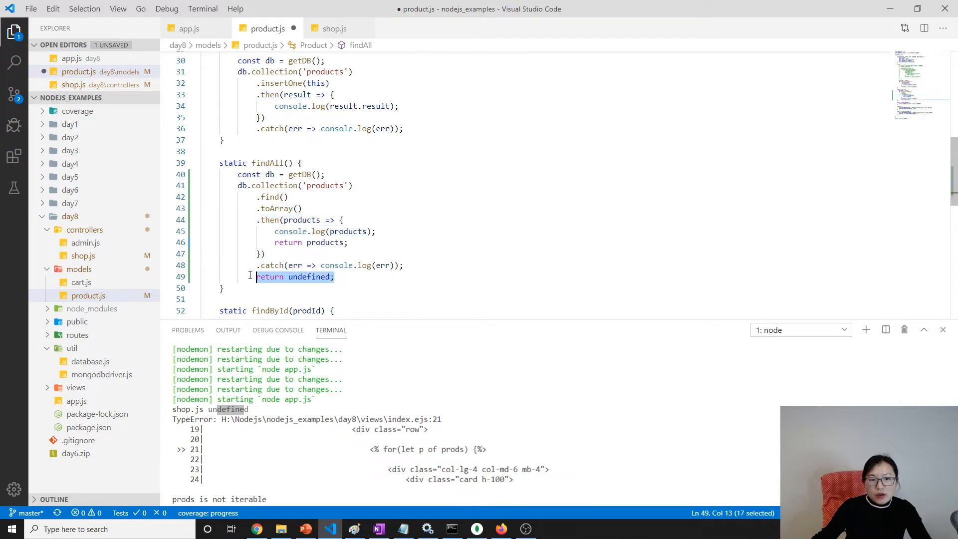
{"action": "key", "text": "Delete"}
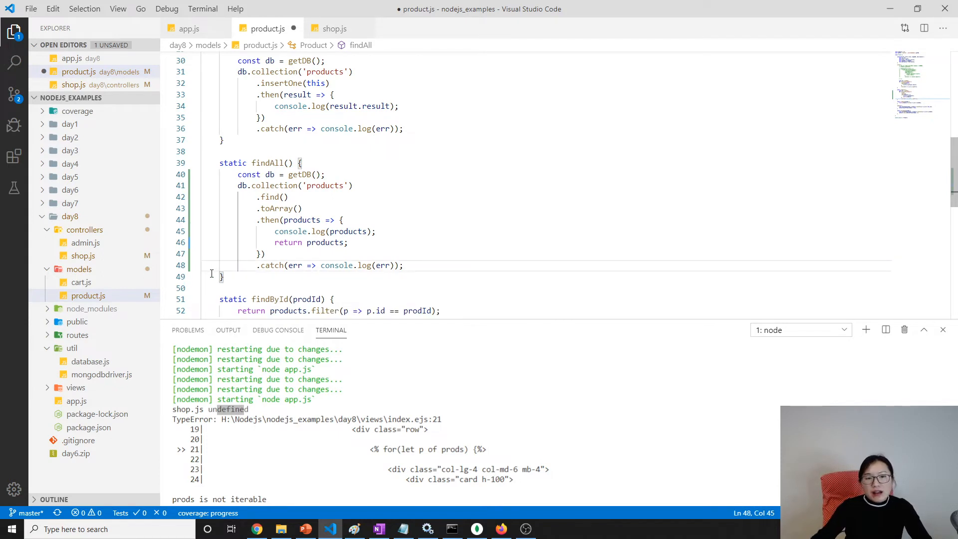
{"action": "key", "text": "ctrl+s"}
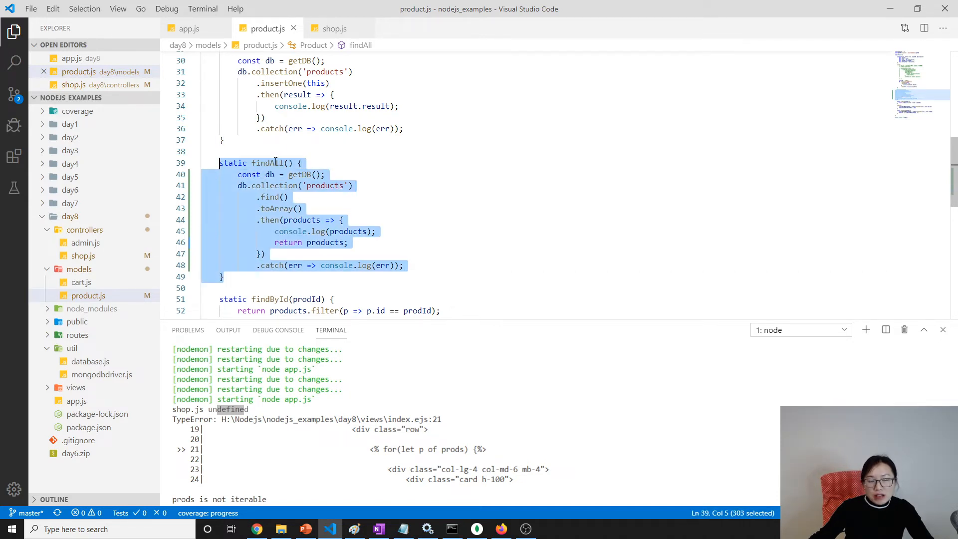
Review getAllProducts calling Product.findAll() in shop.js, then select findAll's then/catch chain.
{"action": "left_click", "coordinate": [404, 265]}
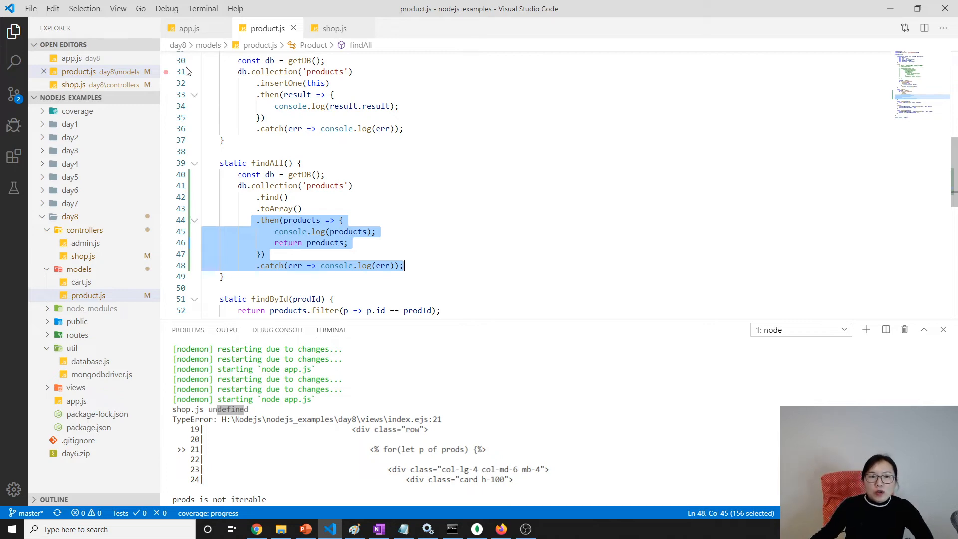
{"action": "left_click", "coordinate": [333, 29]}
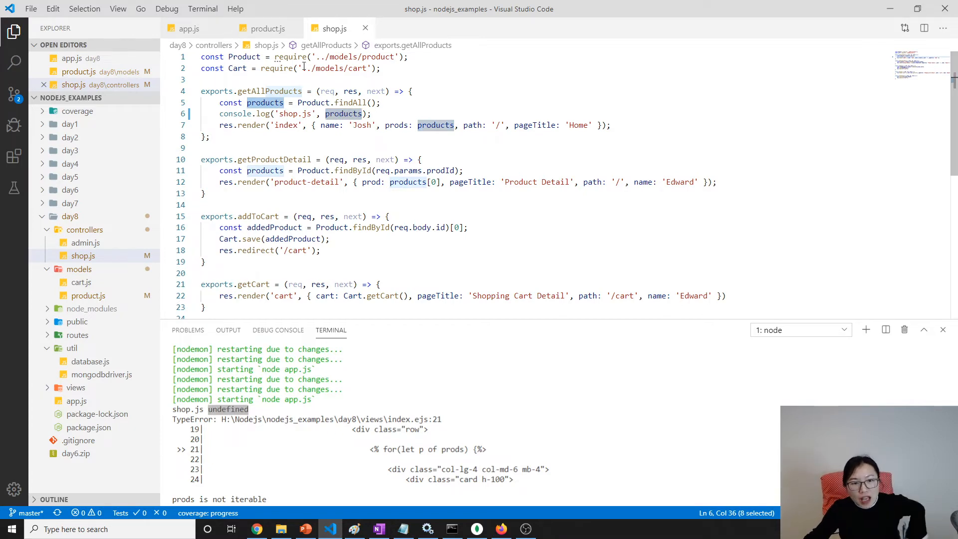
{"action": "left_click", "coordinate": [268, 28]}
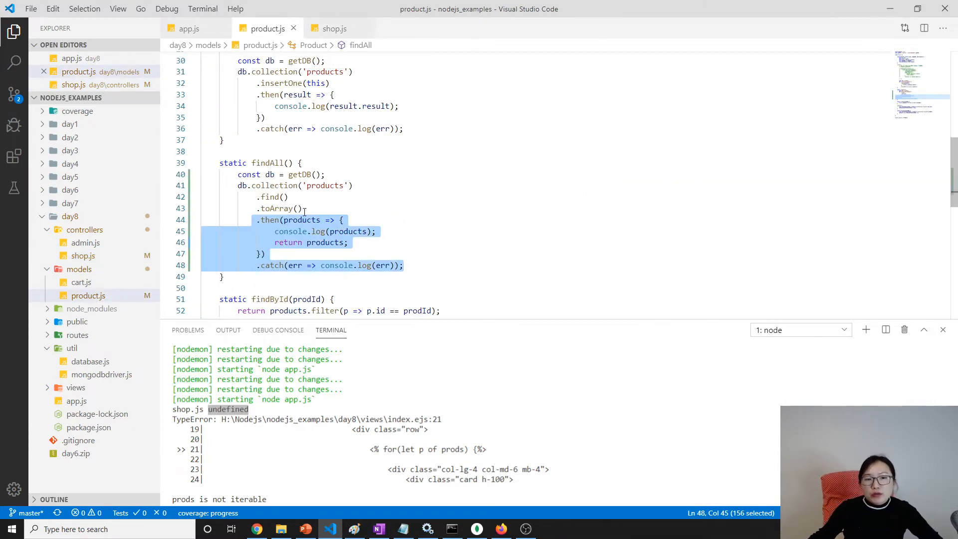
Make findAll return db.collection('products').find().toArray() directly, then go to shop.js.
{"action": "key", "text": "Delete"}
{"action": "type", "text": ";"}
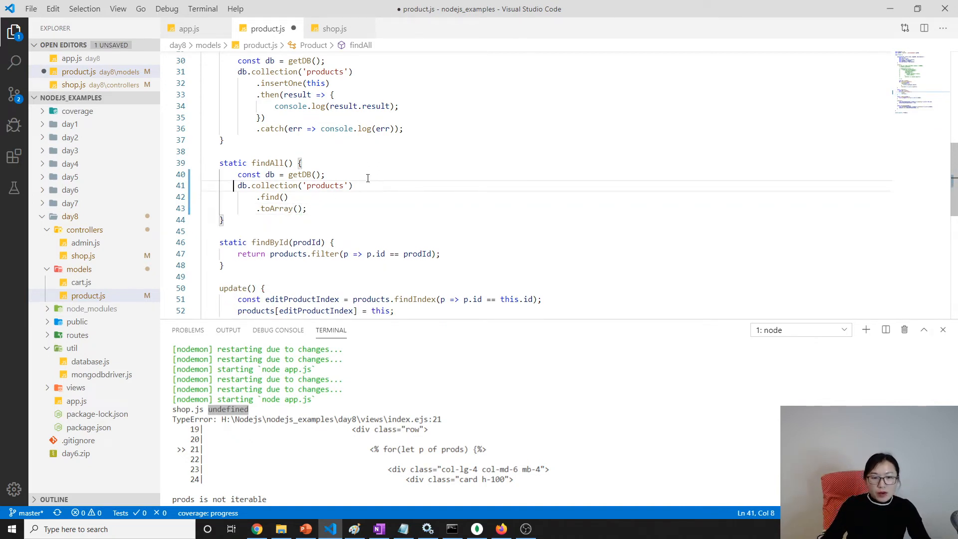
{"action": "type", "text": "return"}
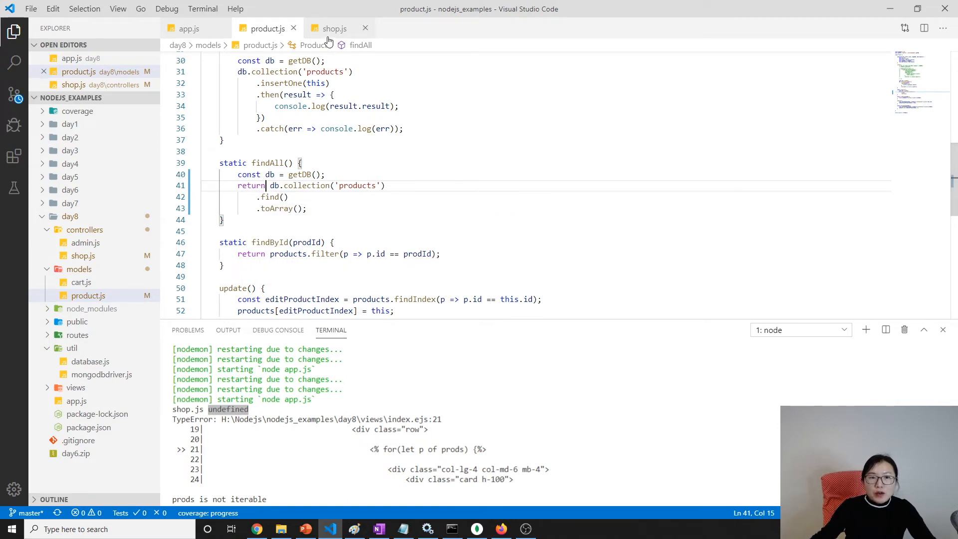
{"action": "left_click", "coordinate": [331, 28]}
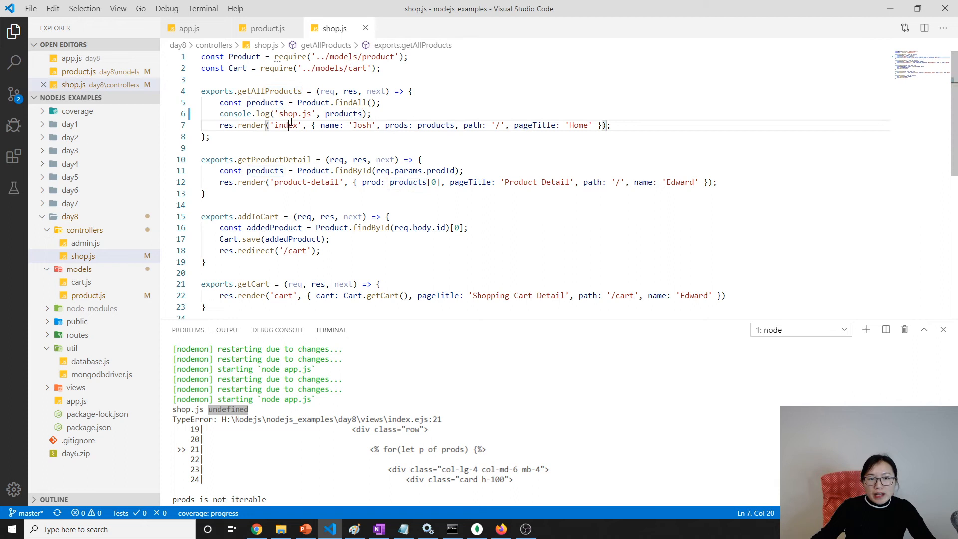
In getAllProducts, chain Product.findAll().then(...).catch(err => console.log(err)).
{"action": "key", "text": "Enter"}
{"action": "type", "text": "Product.findAll("}
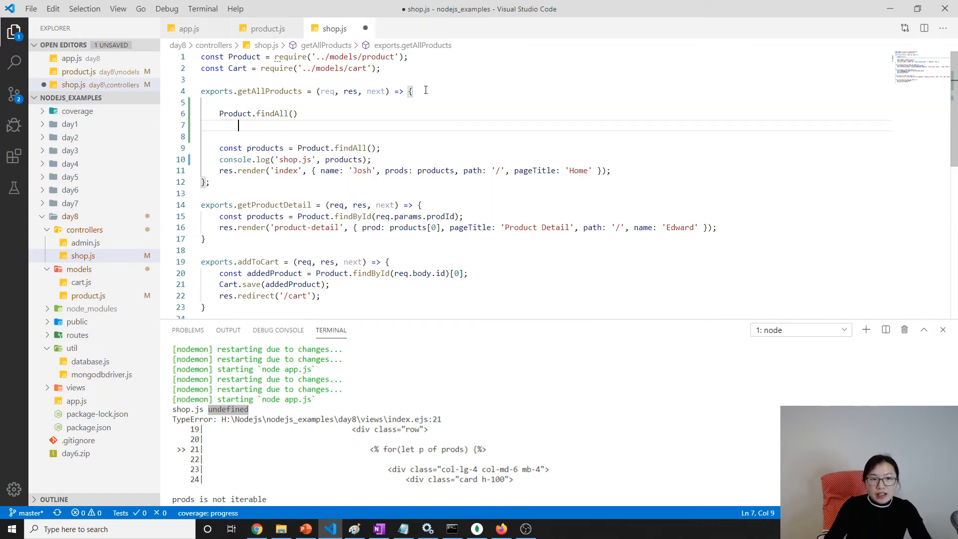
{"action": "type", "text": ".then("}
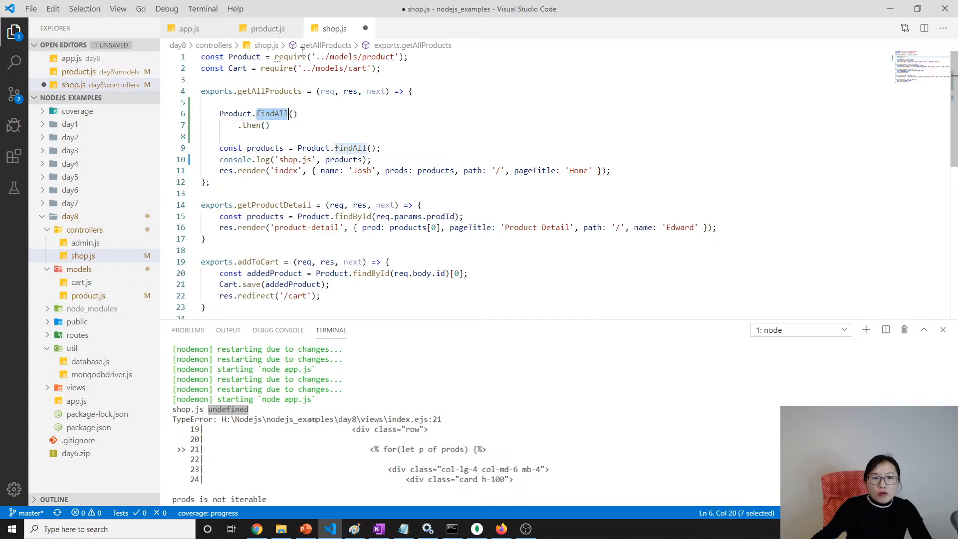
{"action": "left_click", "coordinate": [265, 29]}
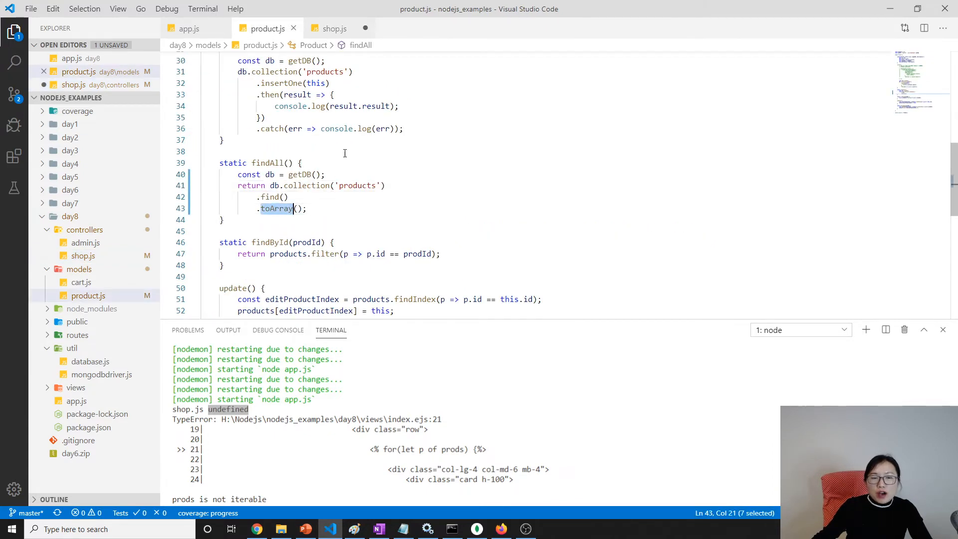
{"action": "left_click", "coordinate": [334, 28]}
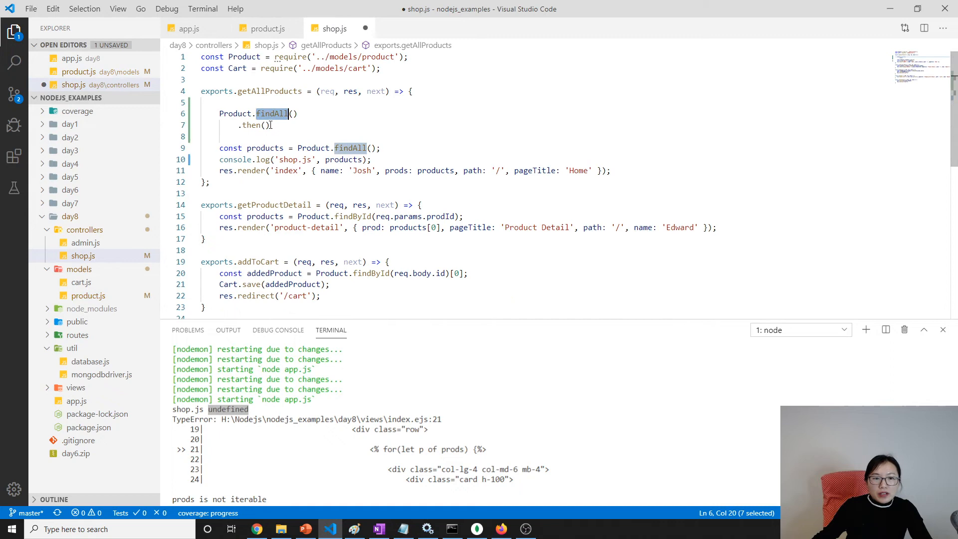
{"action": "type", "text": ".catch("}
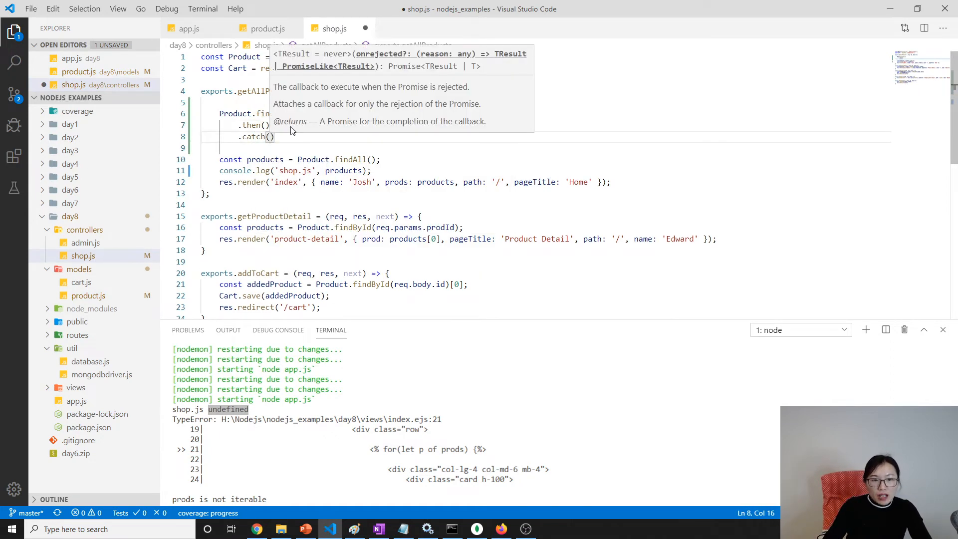
{"action": "type", "text": "err =>"}
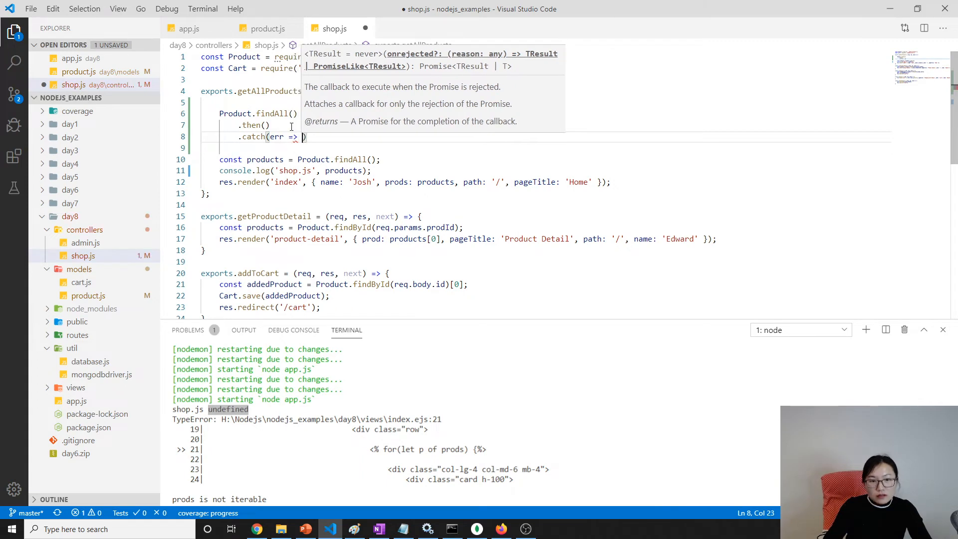
{"action": "type", "text": "console.log("}
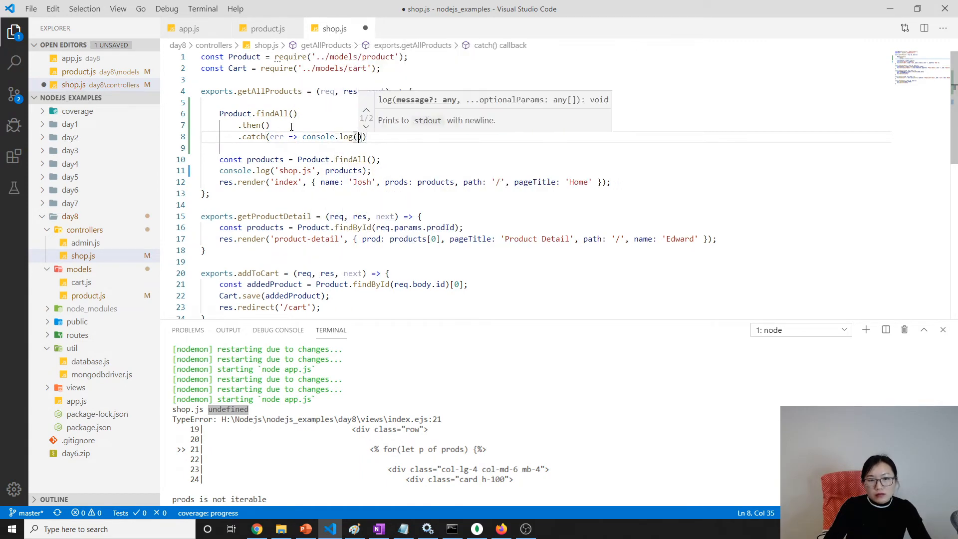
{"action": "type", "text": "err"}
{"action": "left_click", "coordinate": [545, 125]}
{"action": "type", "text": "prodcuts => {"}
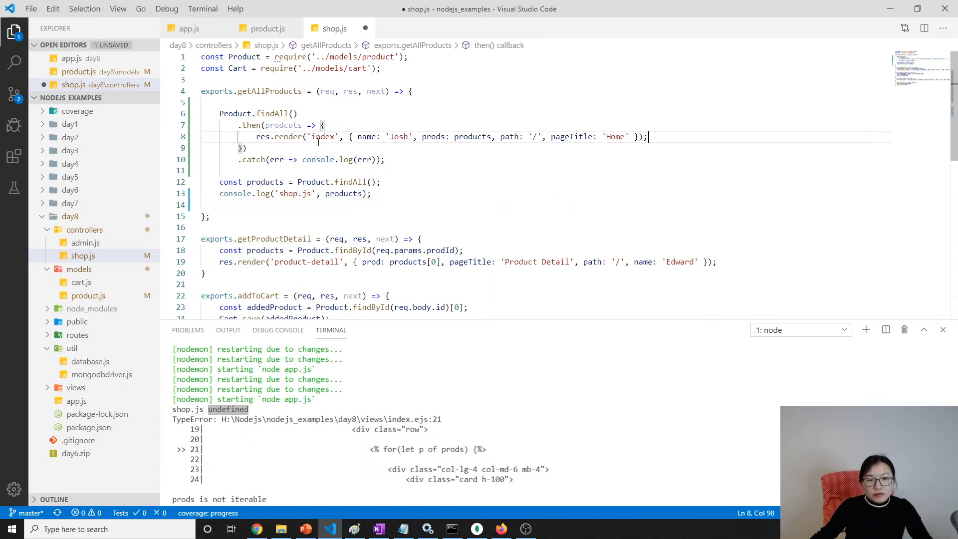
Keep res.render and console.log inside the .then(products) callback and delete the old const products line.
{"action": "double_click", "coordinate": [472, 136]}
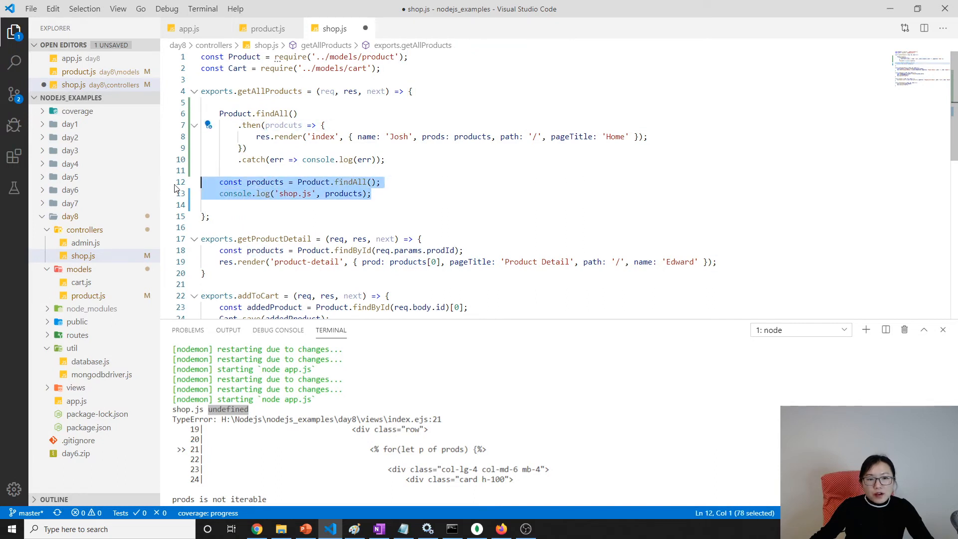
{"action": "key", "text": "Delete"}
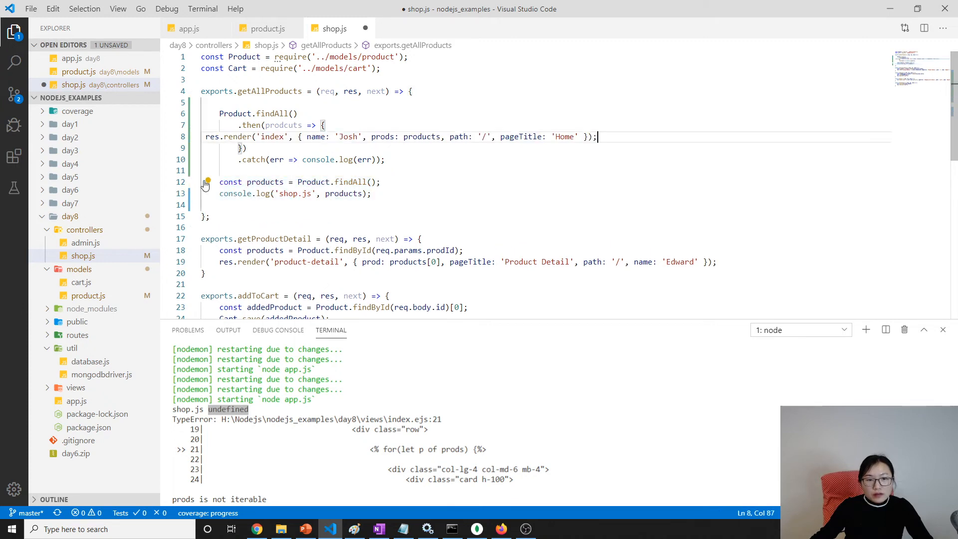
{"action": "mouse_move", "coordinate": [350, 182]}
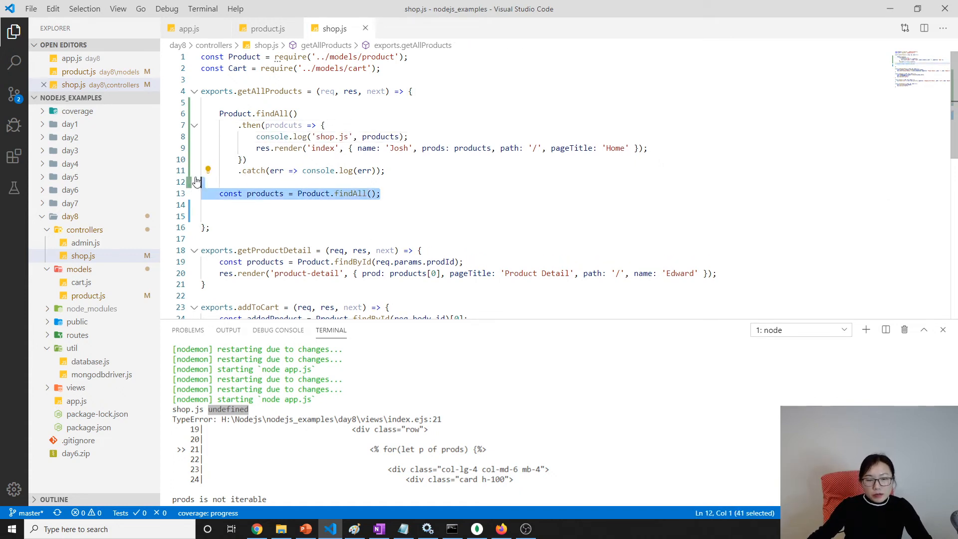
{"action": "key", "text": "Delete"}
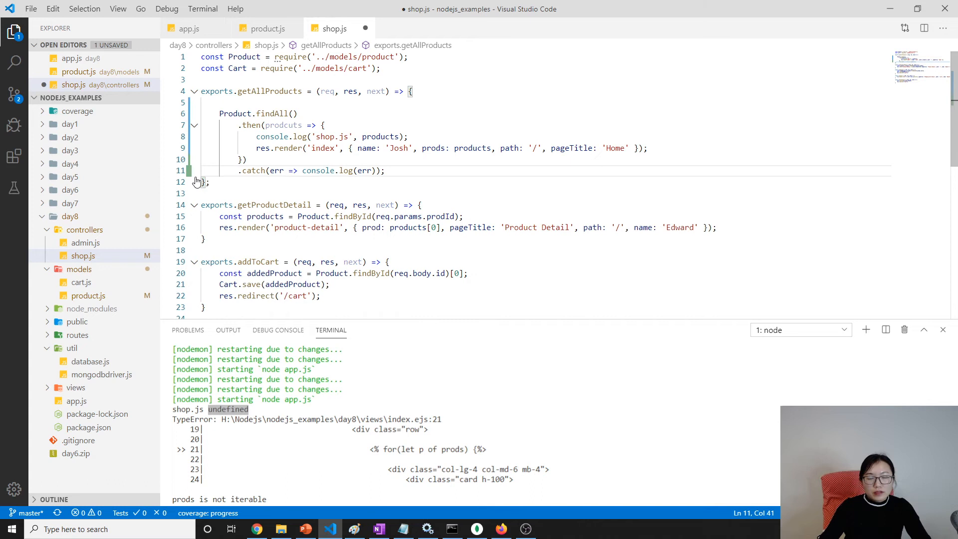
{"action": "double_click", "coordinate": [283, 124]}
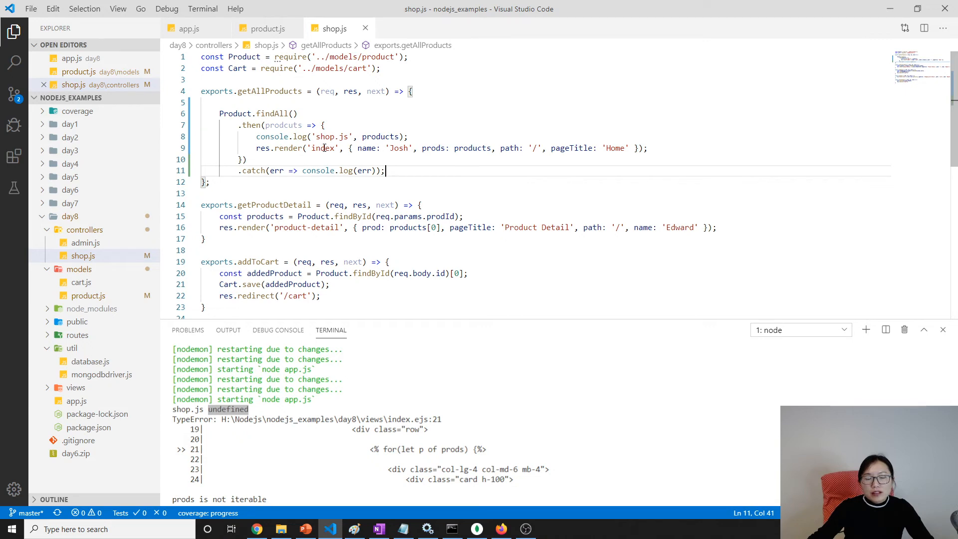
{"action": "double_click", "coordinate": [323, 148]}
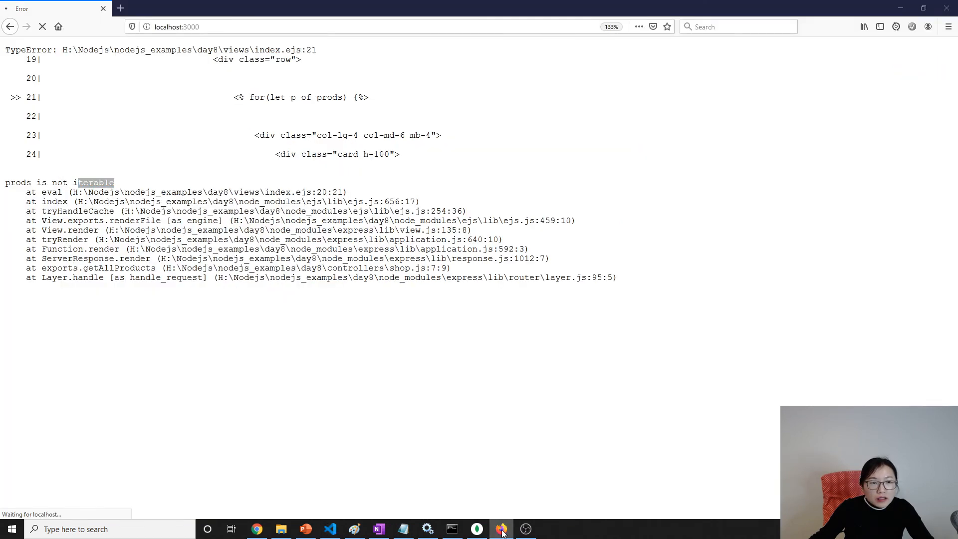
Reload the Beauty Store page in Firefox to see the Node.js and React products listed.
{"action": "left_click", "coordinate": [330, 529]}
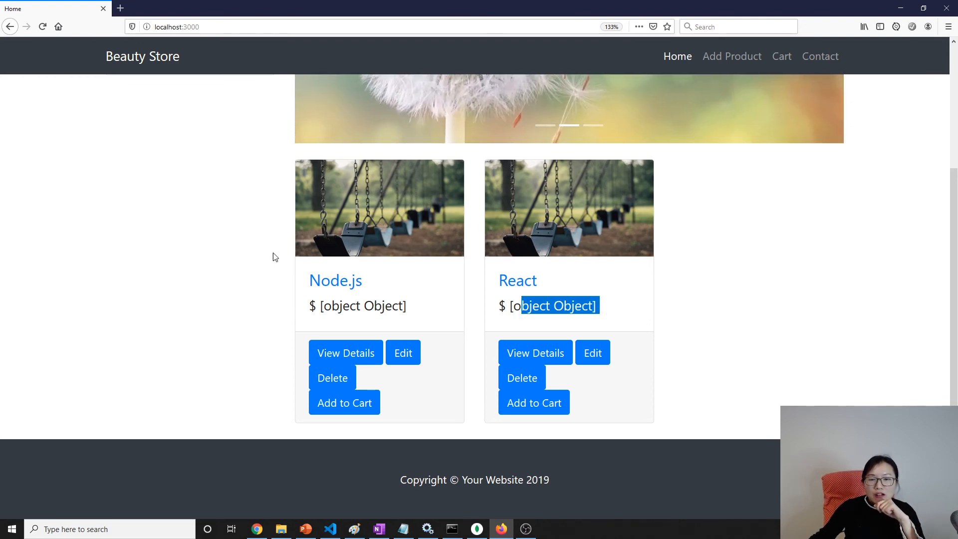
{"action": "mouse_move", "coordinate": [533, 259]}
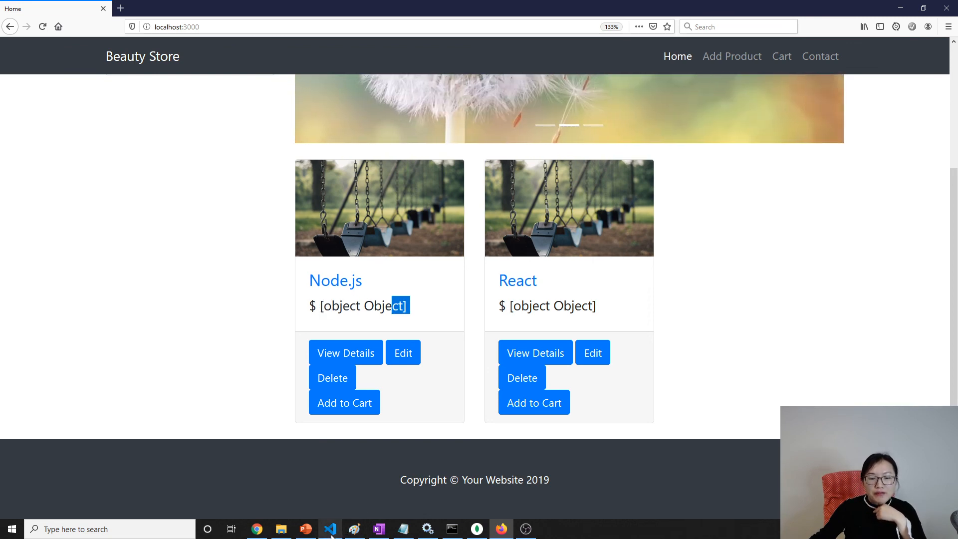
Return to VS Code, read the logged product records, and switch to product.js to review findAll.
{"action": "left_click", "coordinate": [331, 530]}
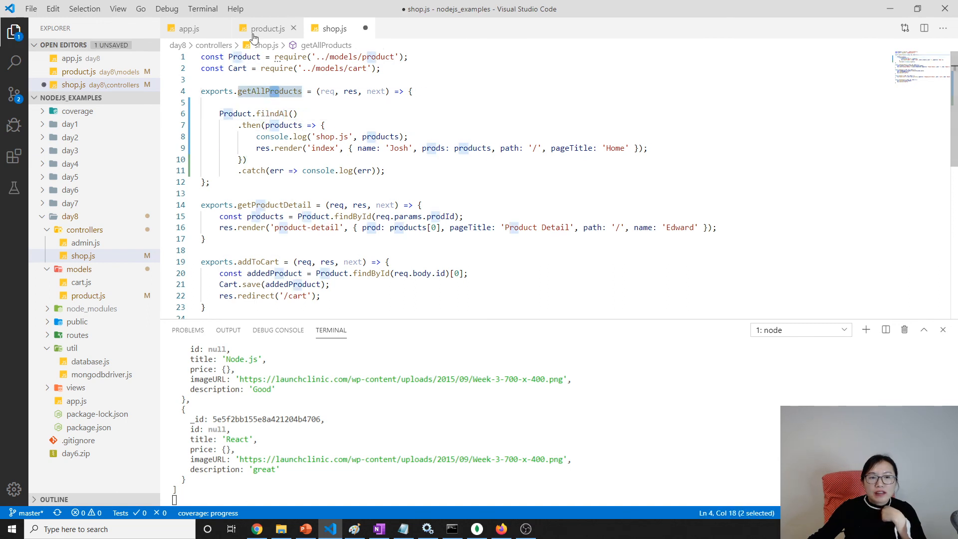
{"action": "left_click", "coordinate": [267, 28]}
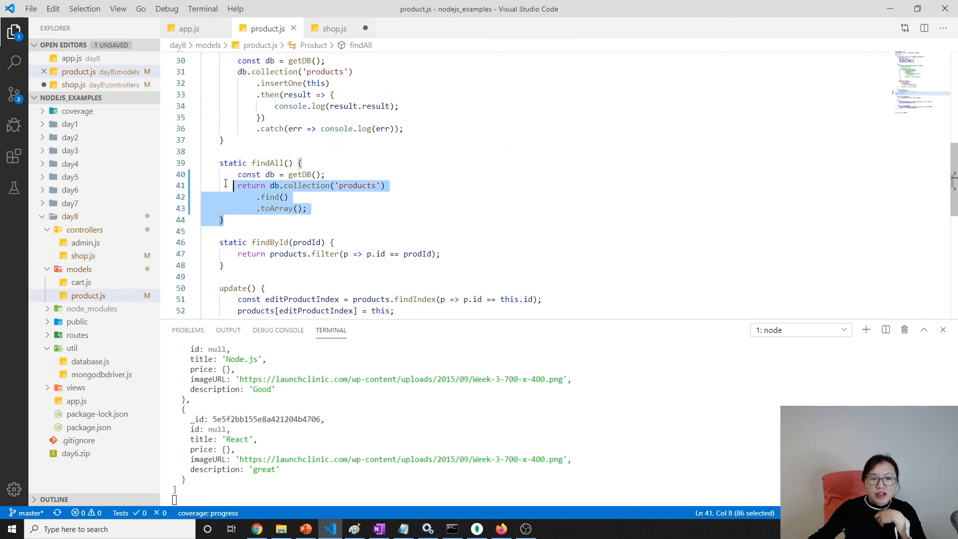